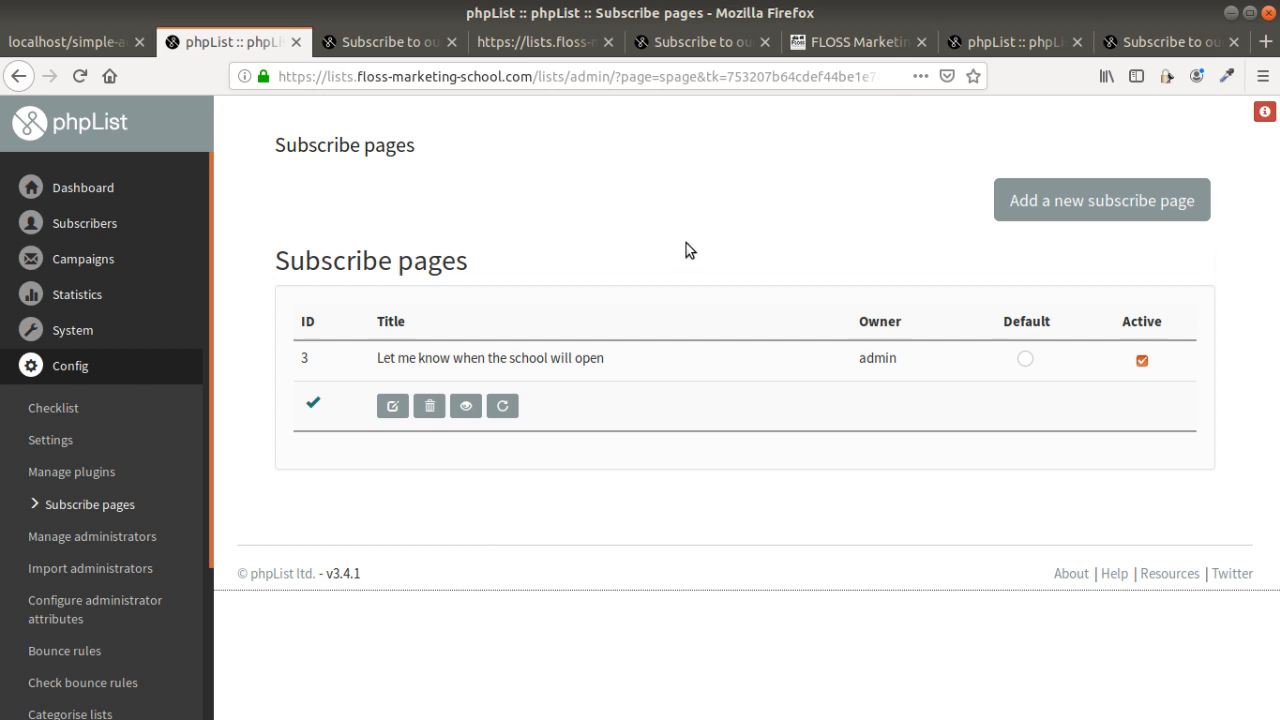
mouse_move(704, 232)
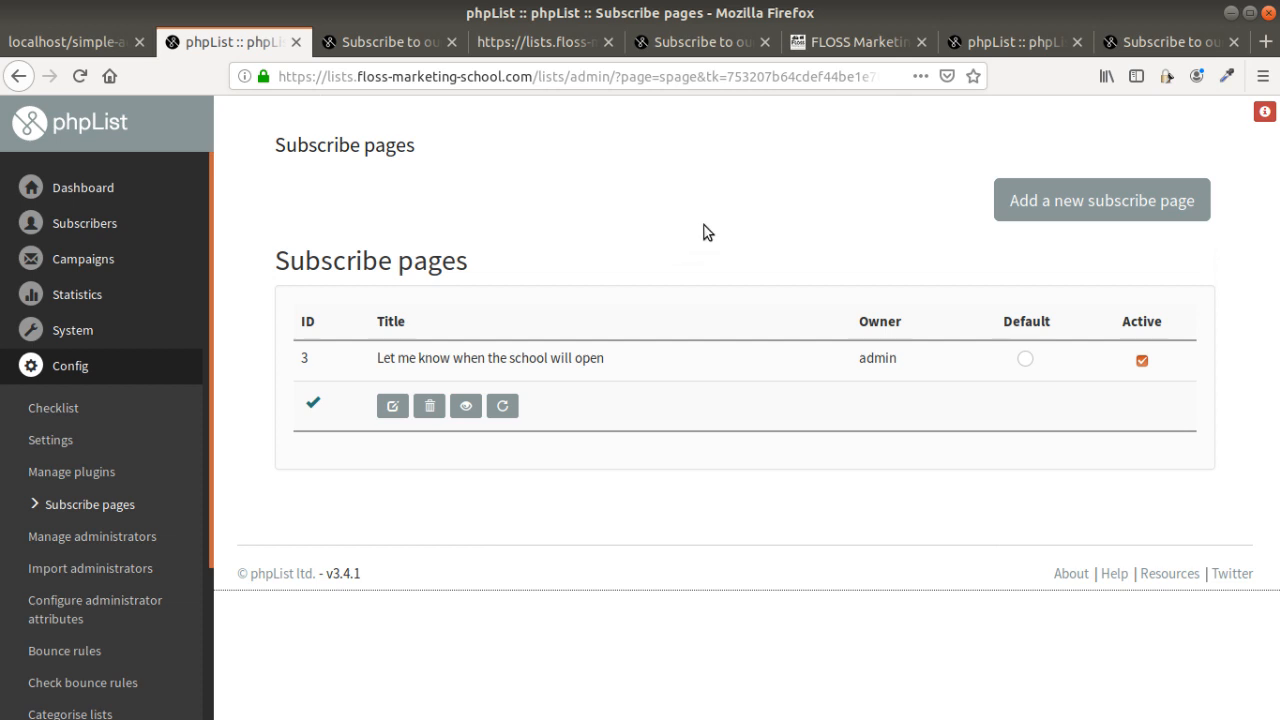
mouse_move(720, 260)
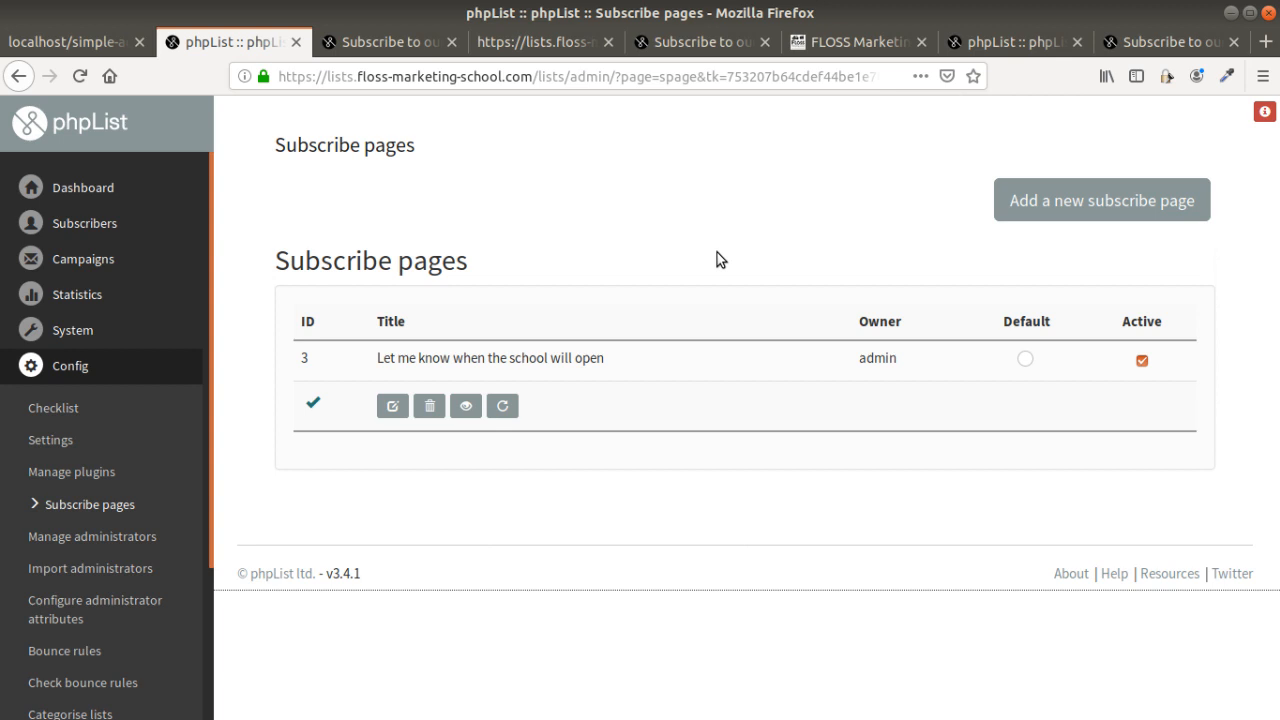
mouse_move(798, 248)
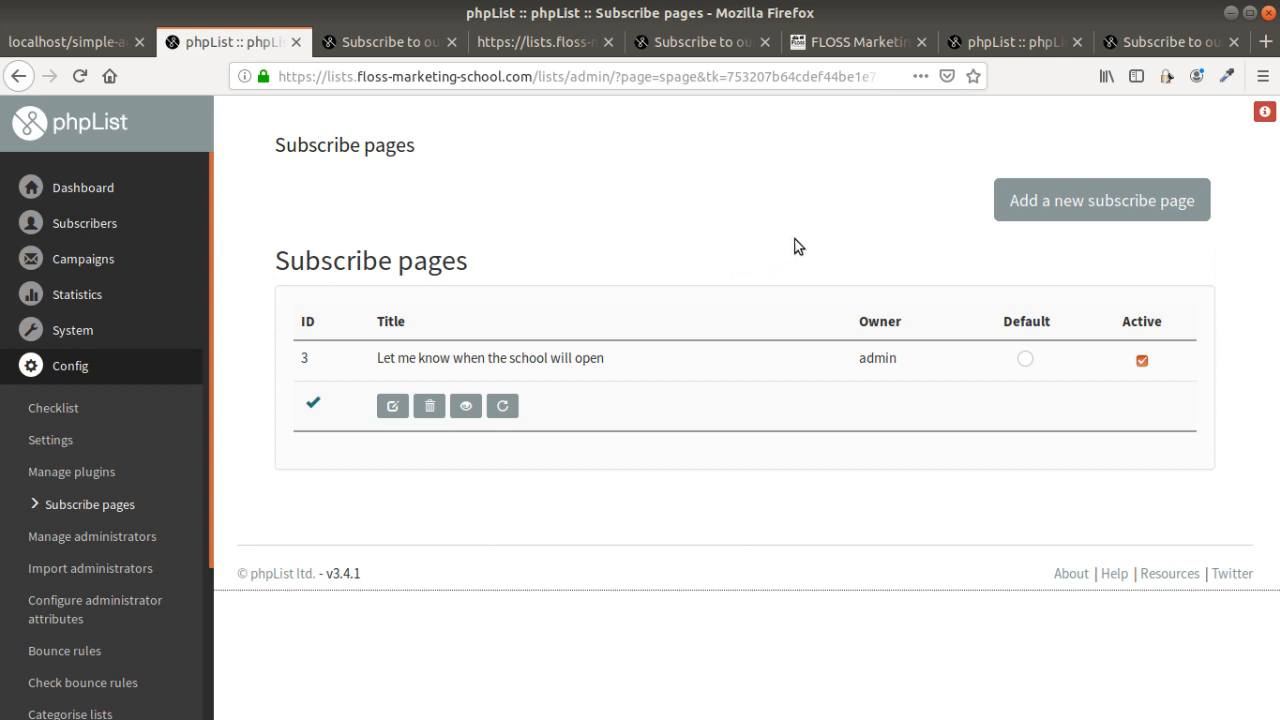
mouse_move(772, 256)
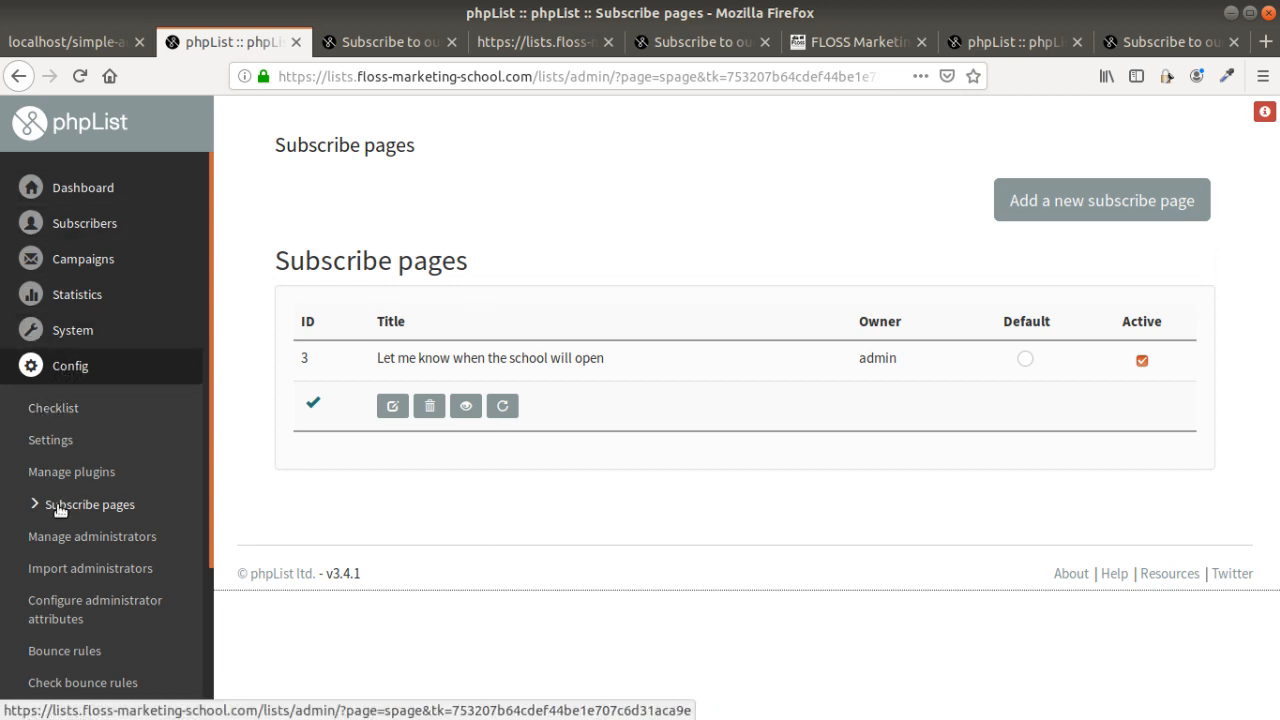
Start a new subscribe page and put the placeholder text 'jhgghg' in its Intro box
left_click(392, 404)
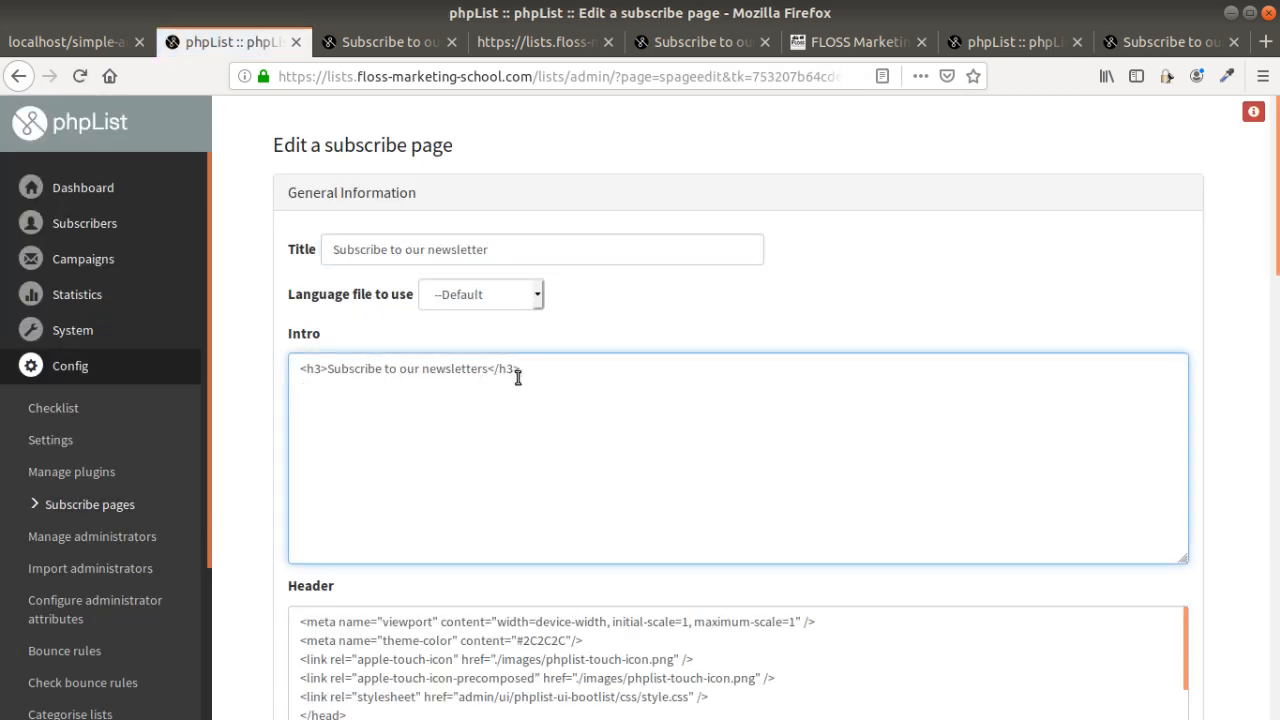
type("jhgghg")
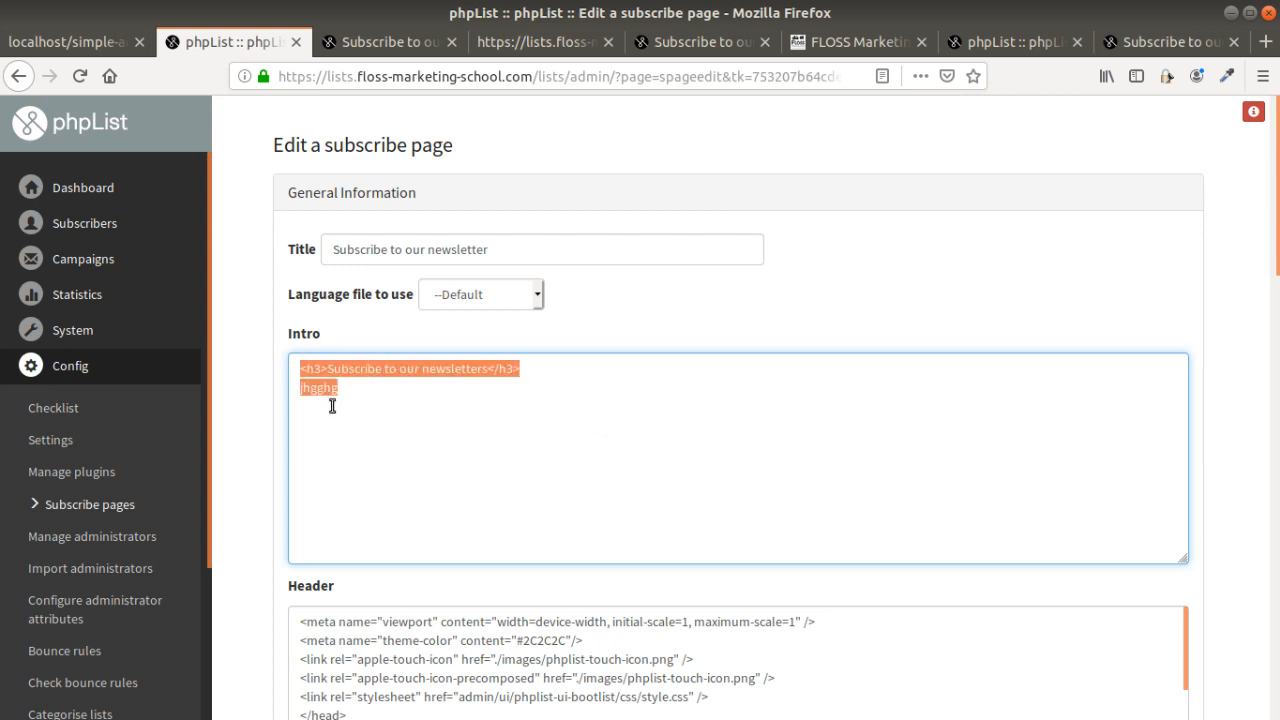
Review the rest of the form down to Save changes, keeping the default thank-you, button and HTML email settings
scroll("down", 3)
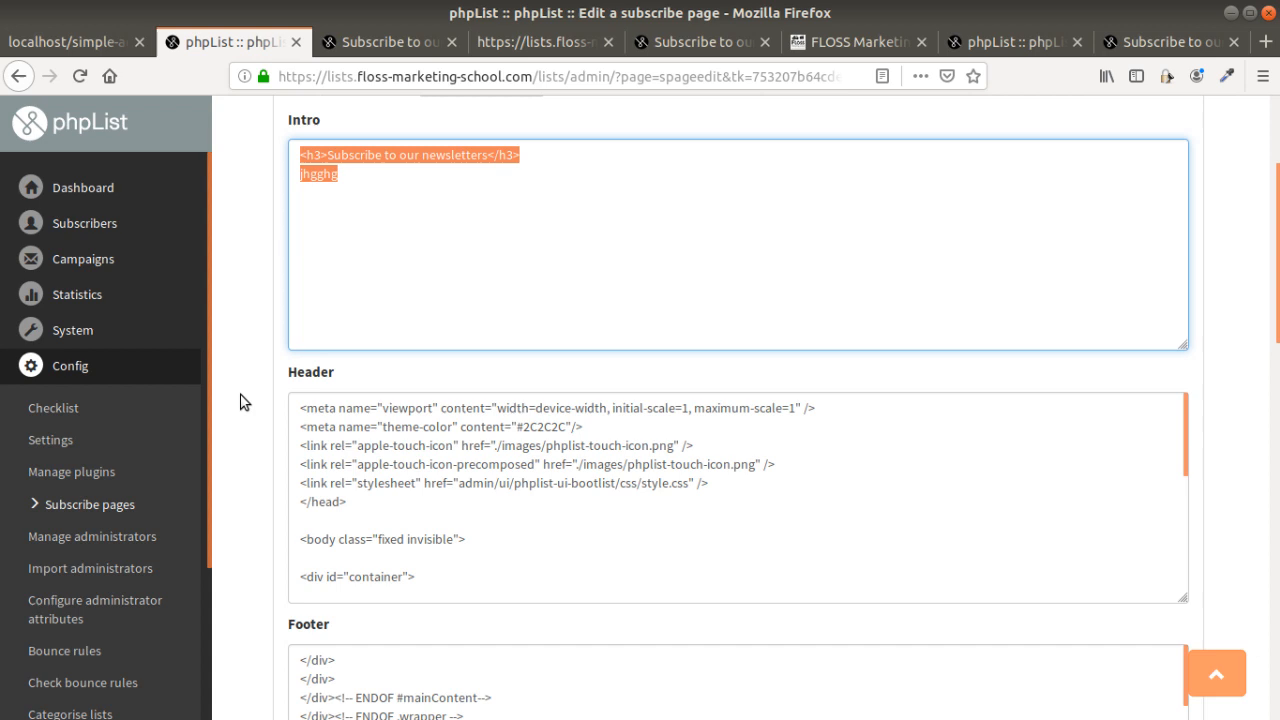
scroll("down", 3)
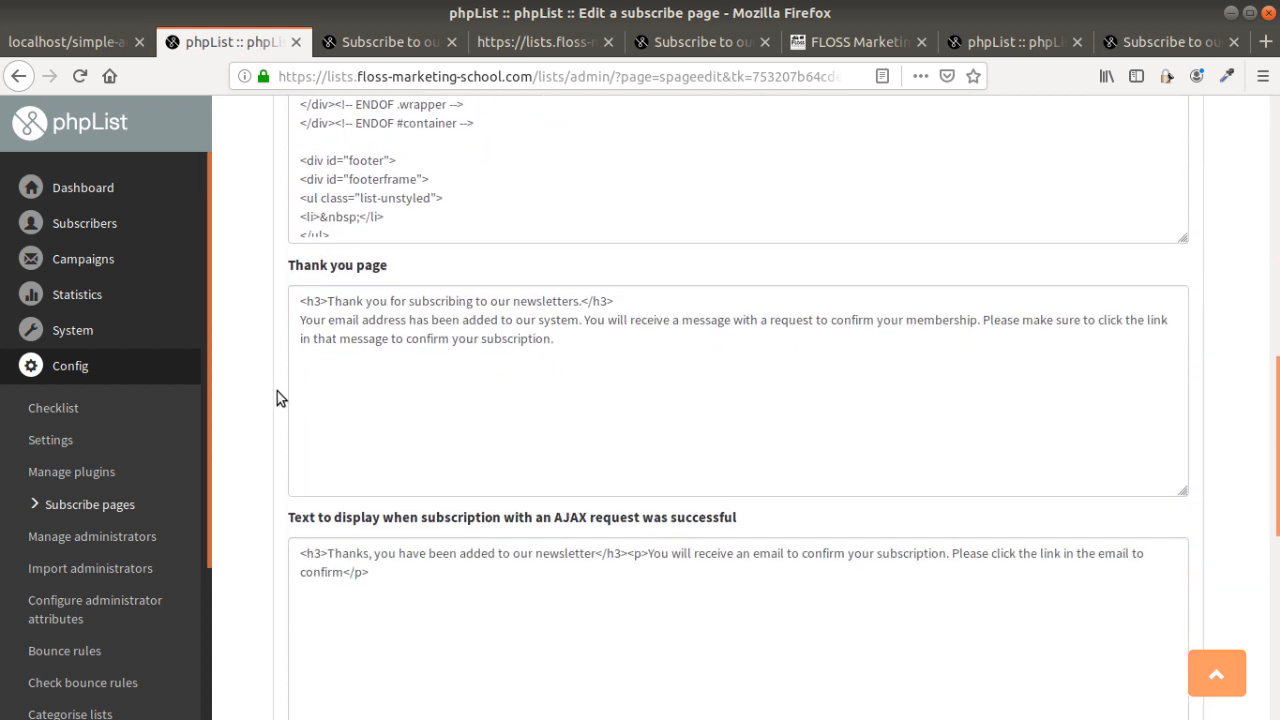
scroll("down", 3)
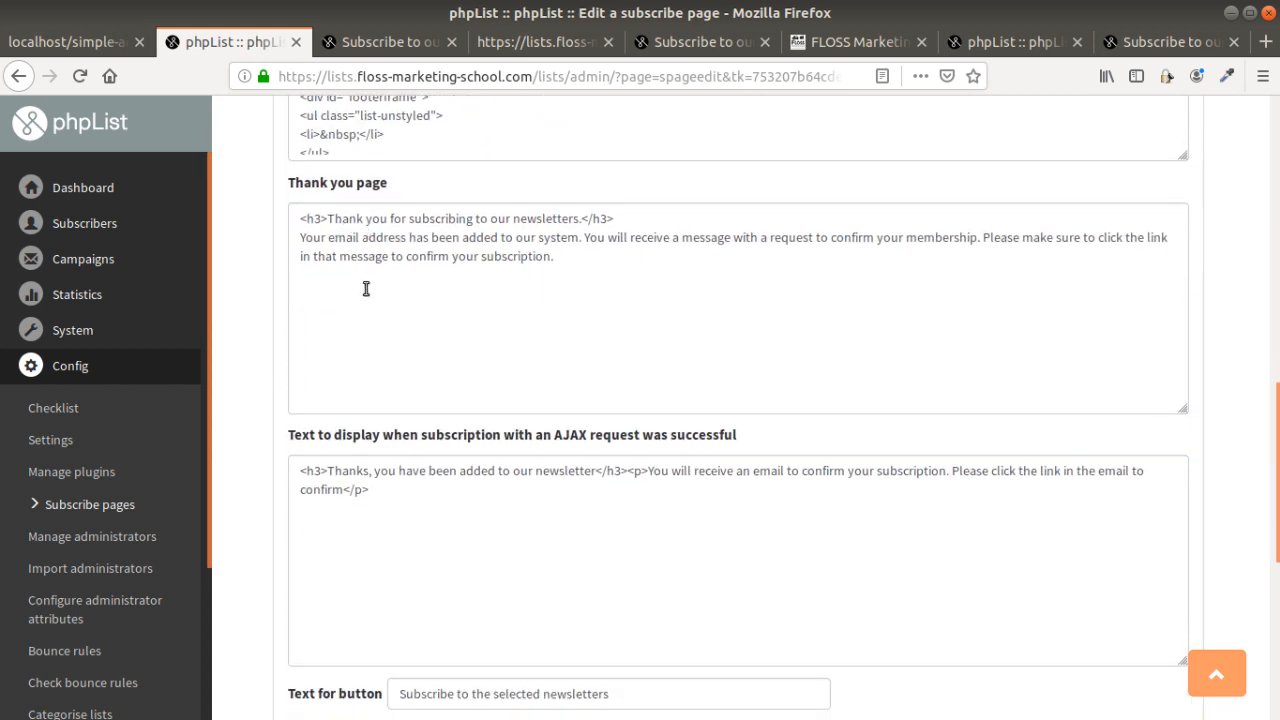
scroll("down", 3)
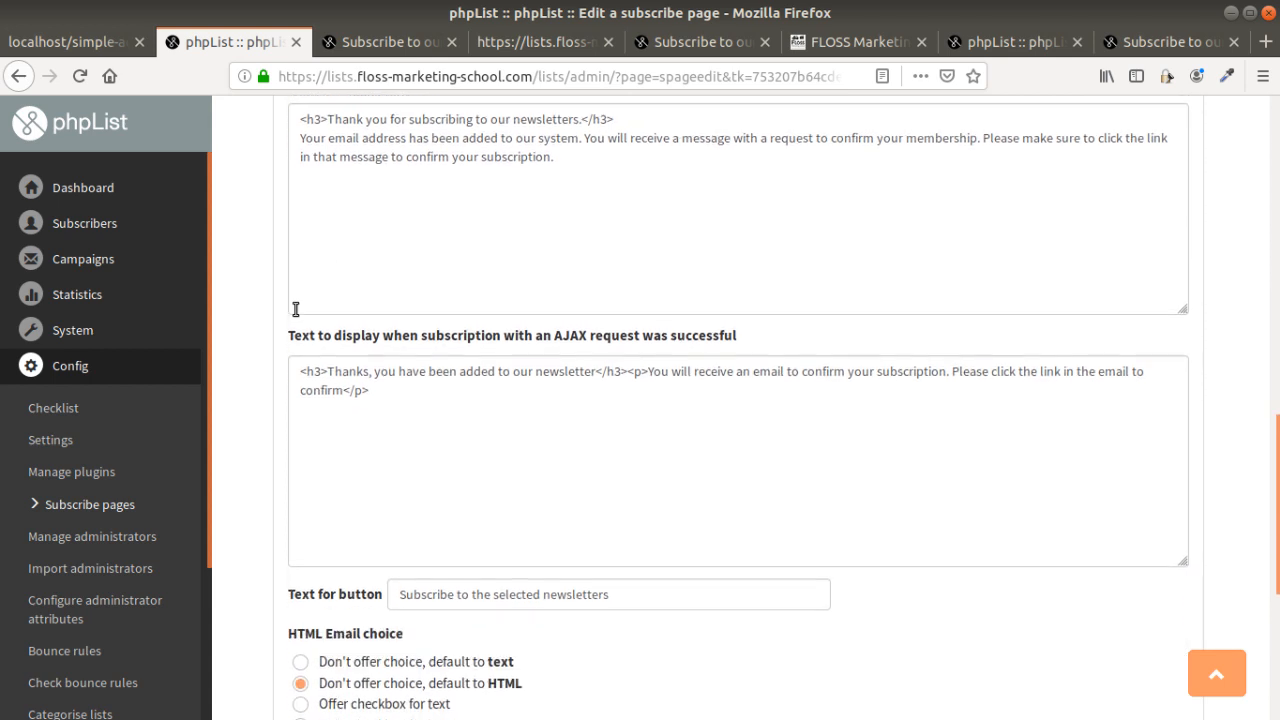
scroll("down", 3)
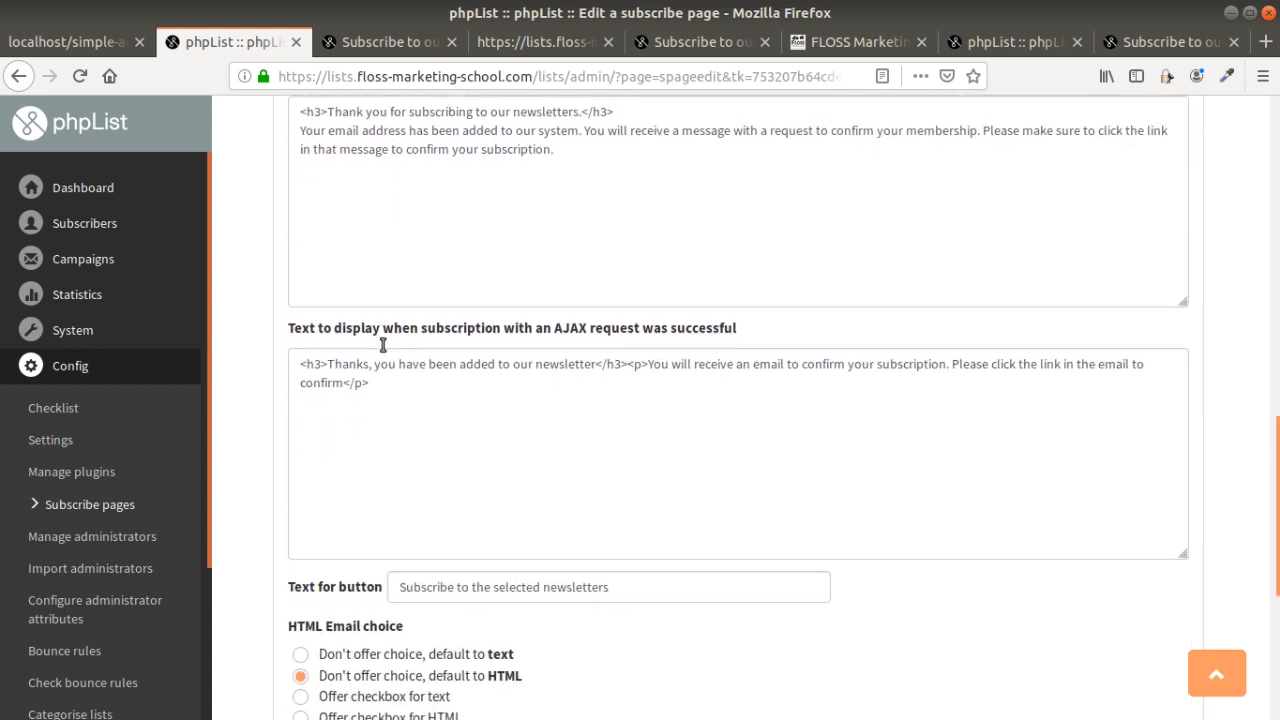
scroll("down", 3)
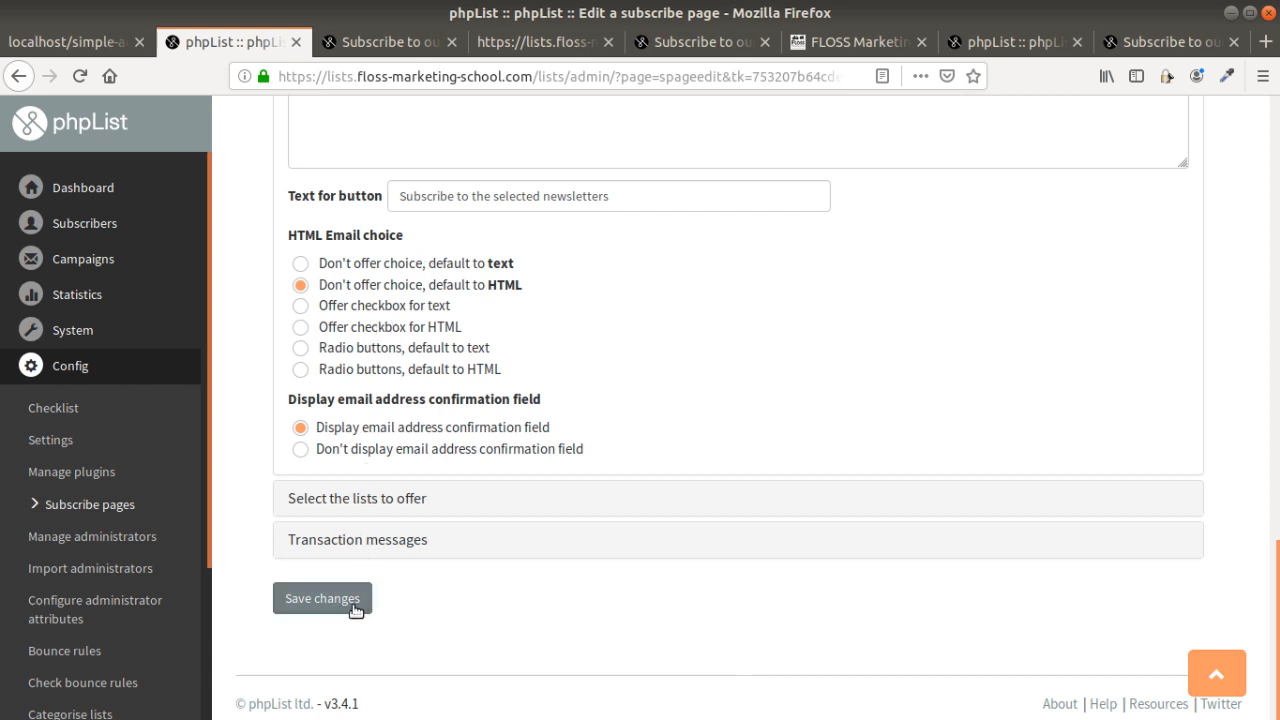
Save the new subscribe page and view page 5's public signup form
left_click(322, 598)
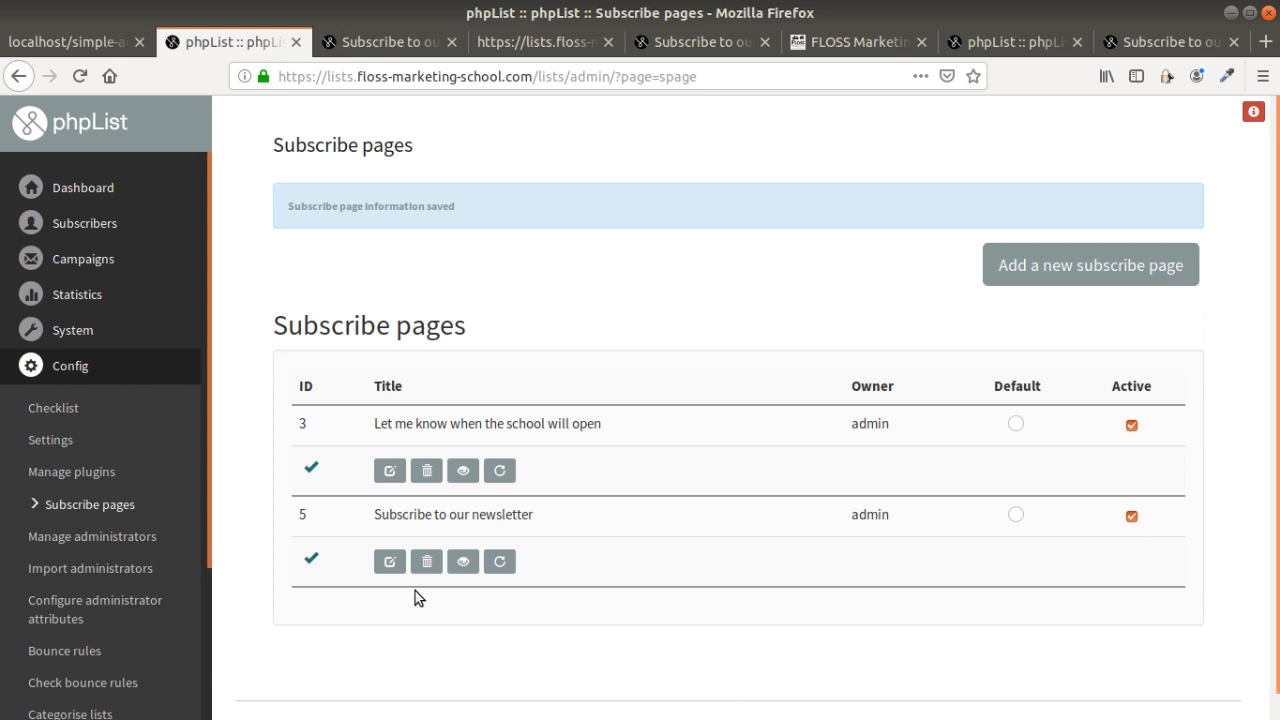
mouse_move(516, 598)
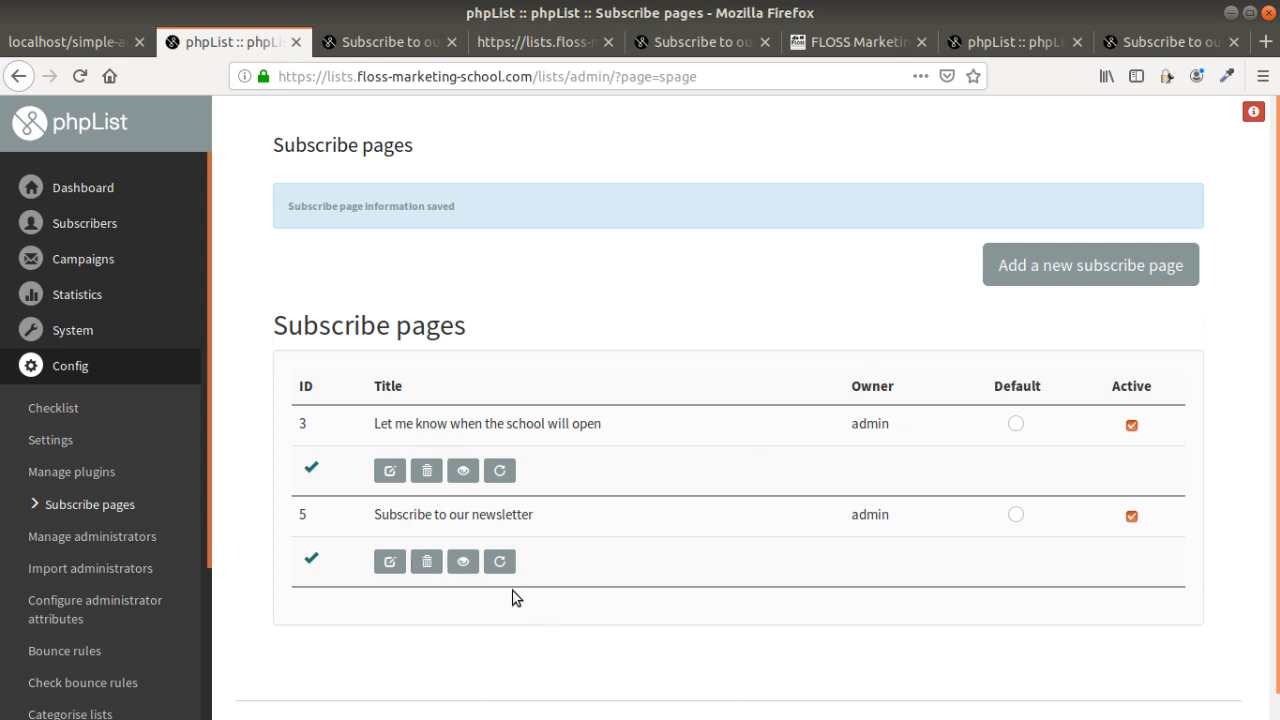
left_click(462, 560)
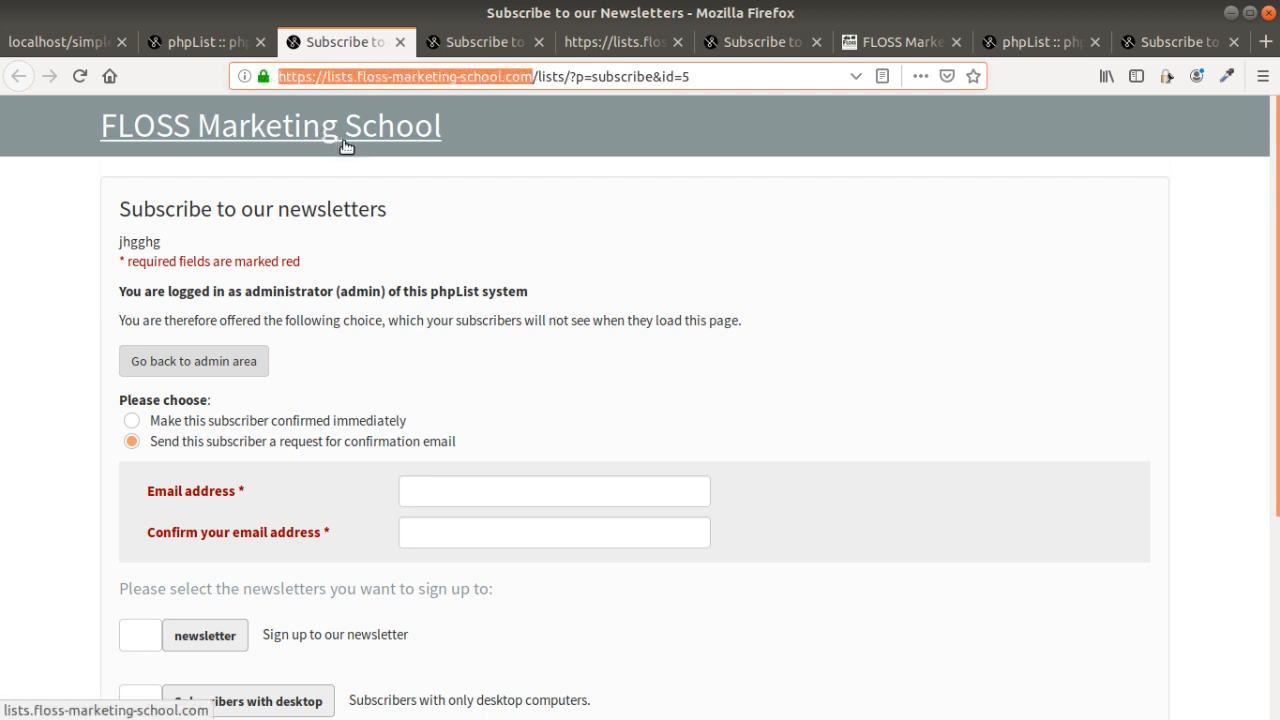
mouse_move(344, 144)
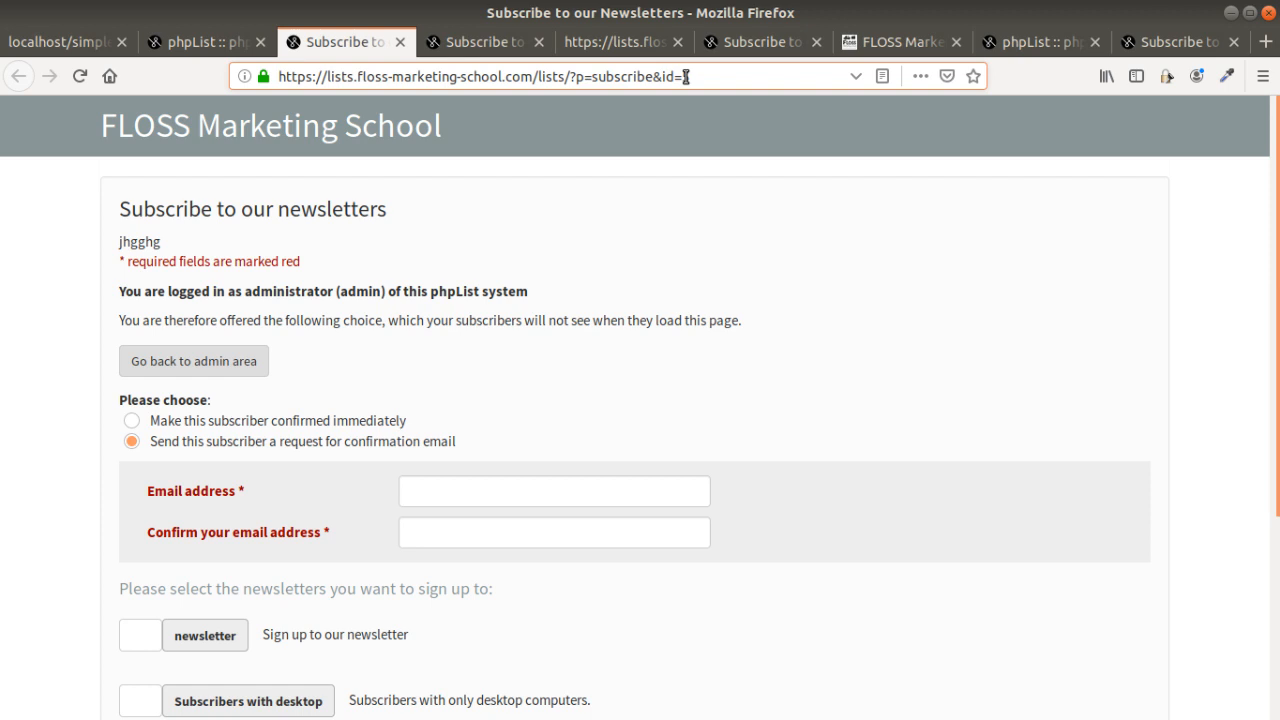
Switch to the Moodle FLOSS Marketing School homepage showing its existing email signup form
left_click(900, 40)
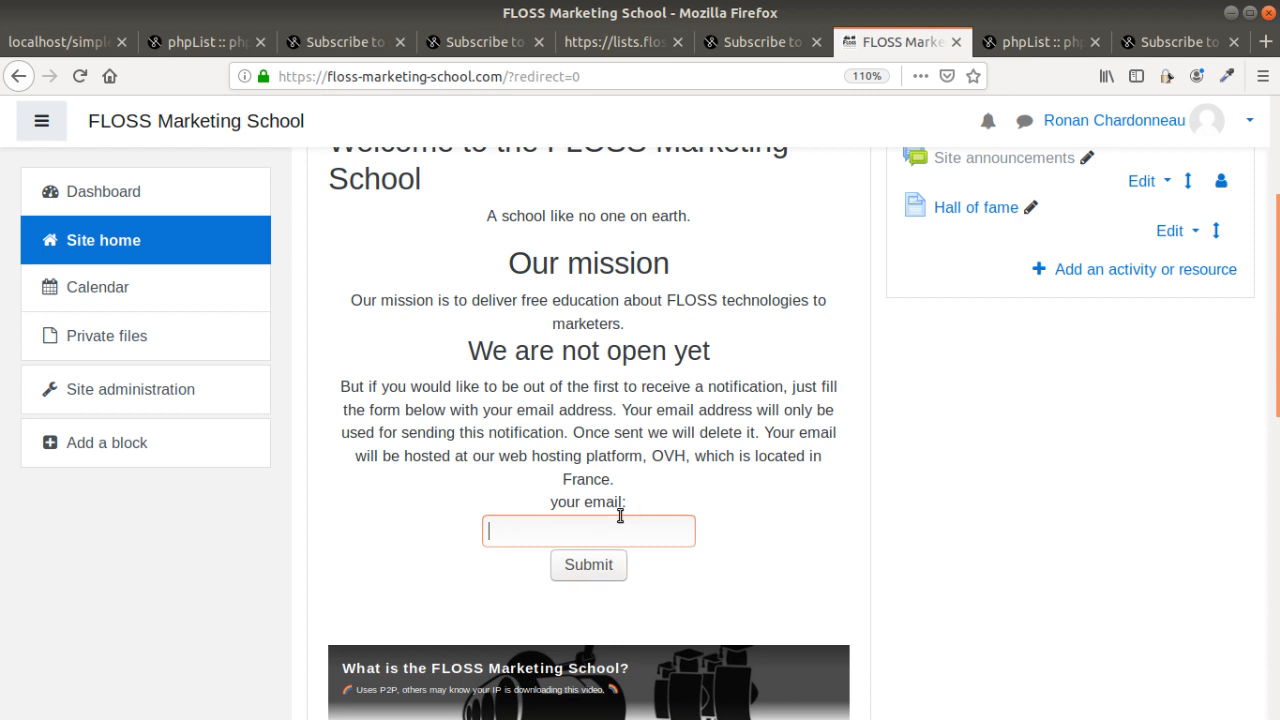
mouse_move(606, 544)
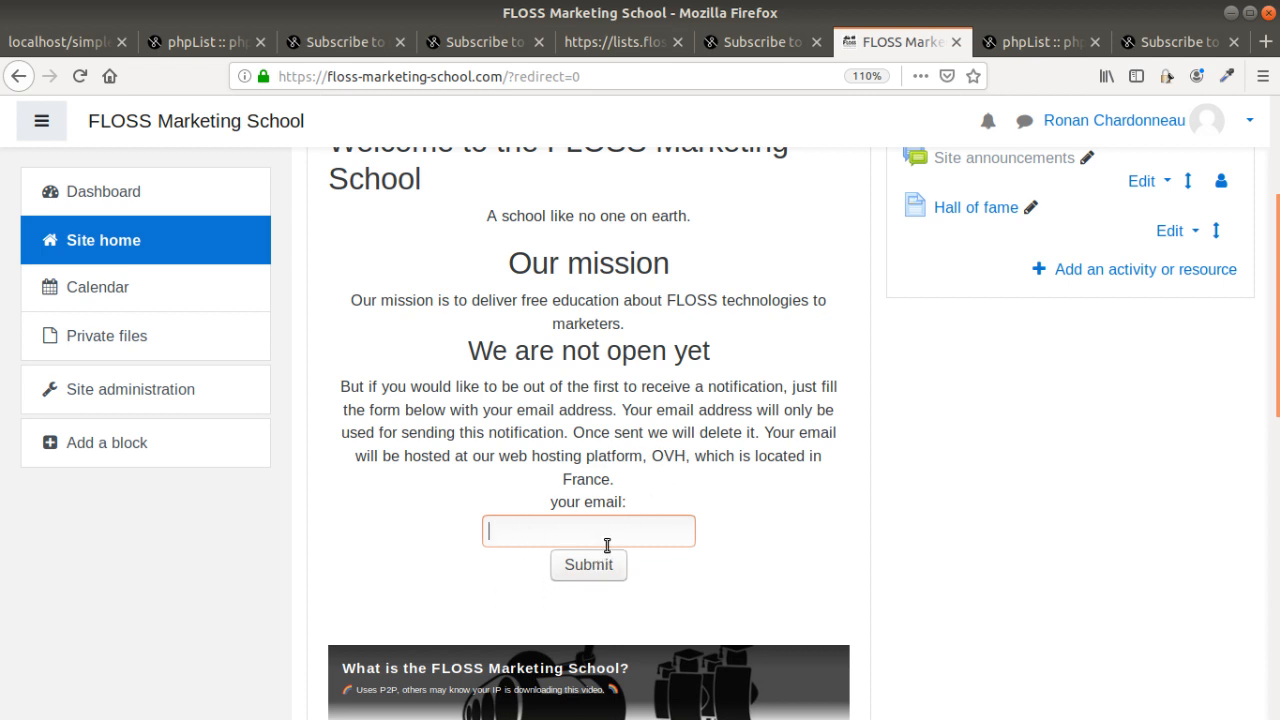
mouse_move(670, 504)
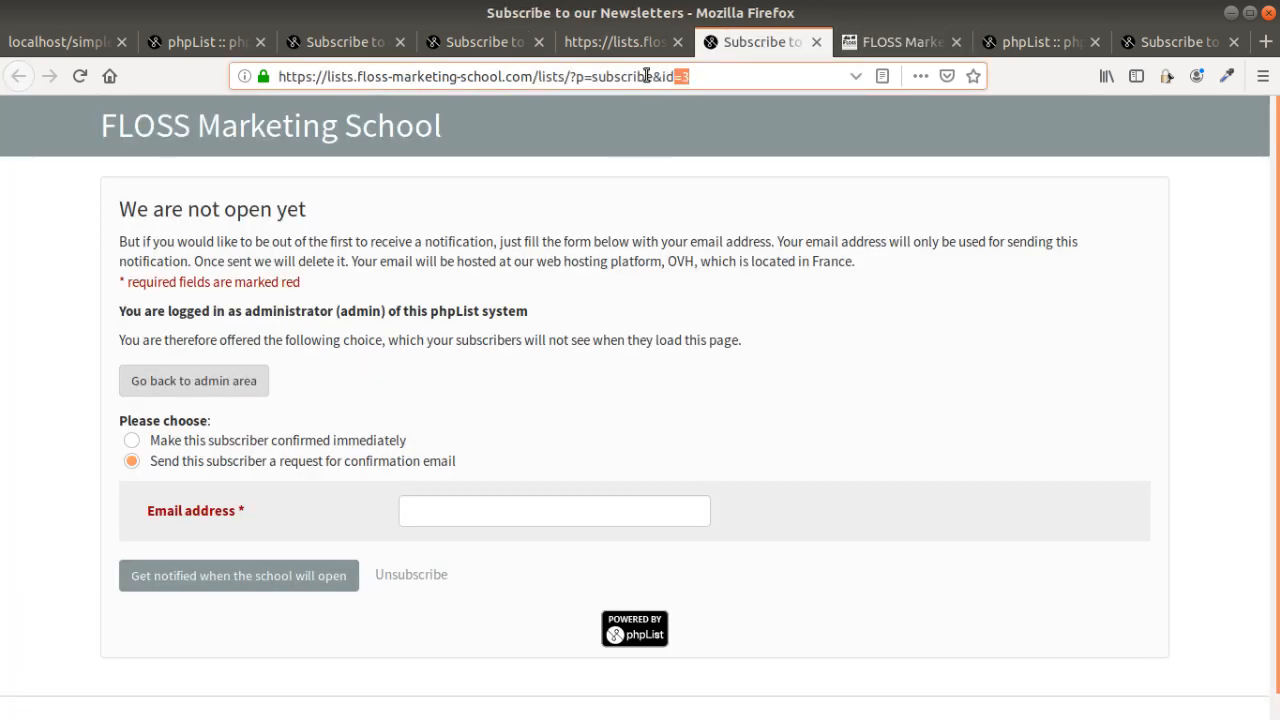
Select the signup page's address and inspect the Email address field's HTML on the 'We are not open yet' page
left_click(480, 76)
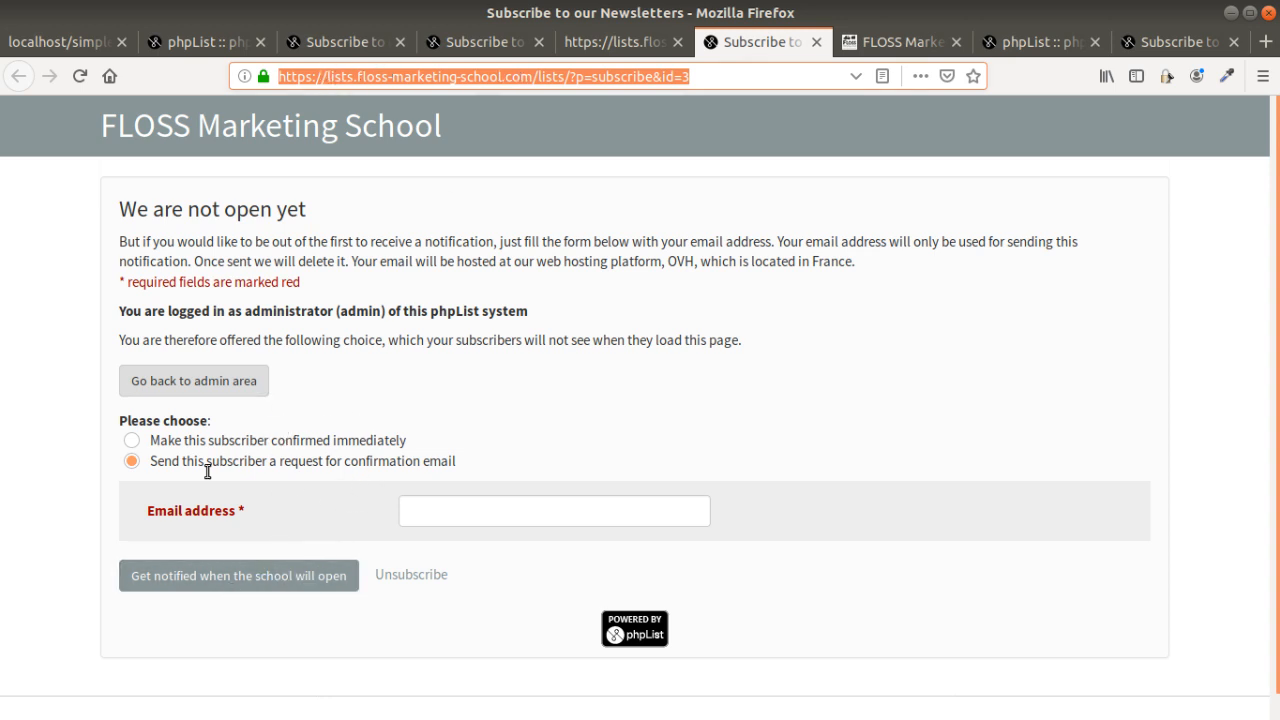
right_click(404, 508)
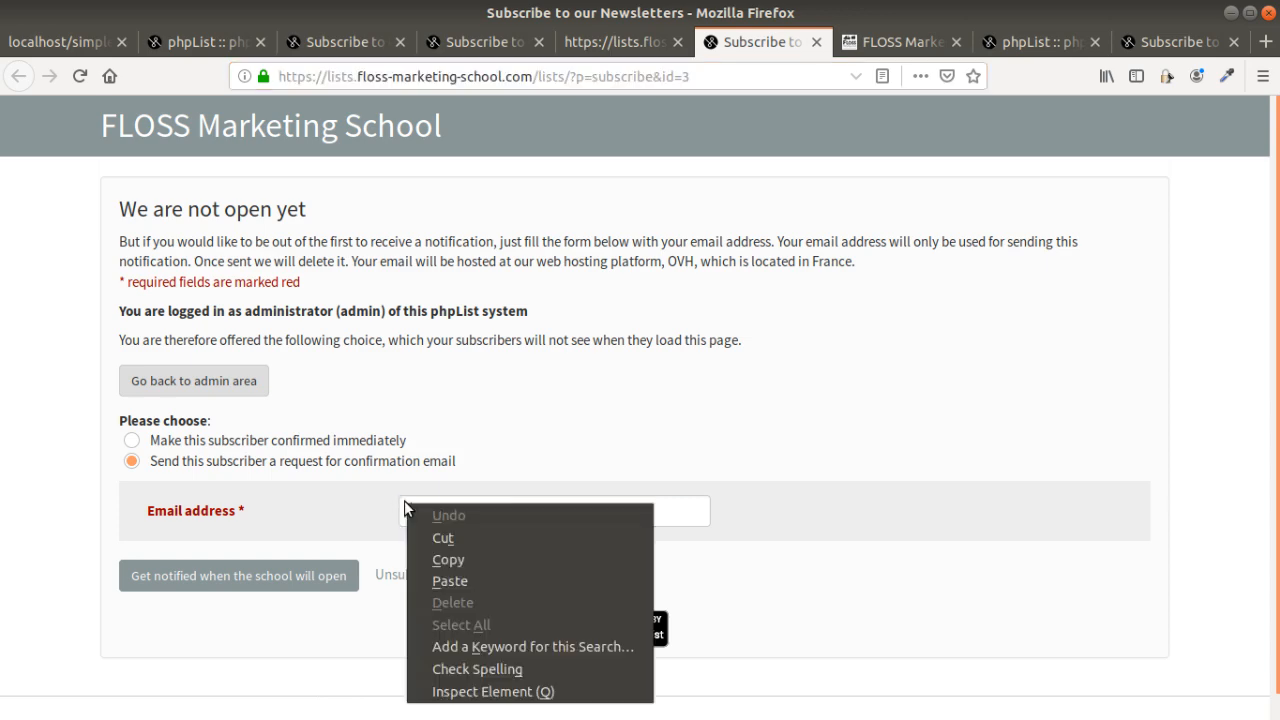
left_click(492, 692)
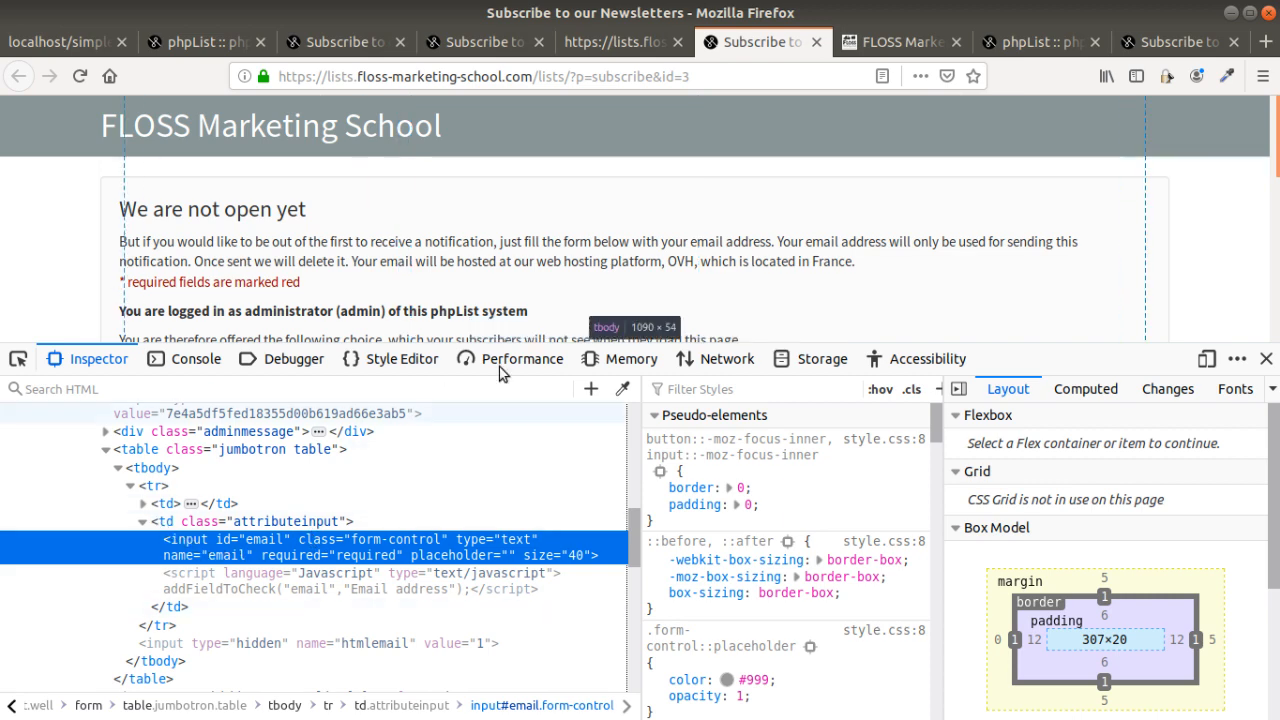
View the subscribe page's full source, scanning its form markup
left_click(1266, 358)
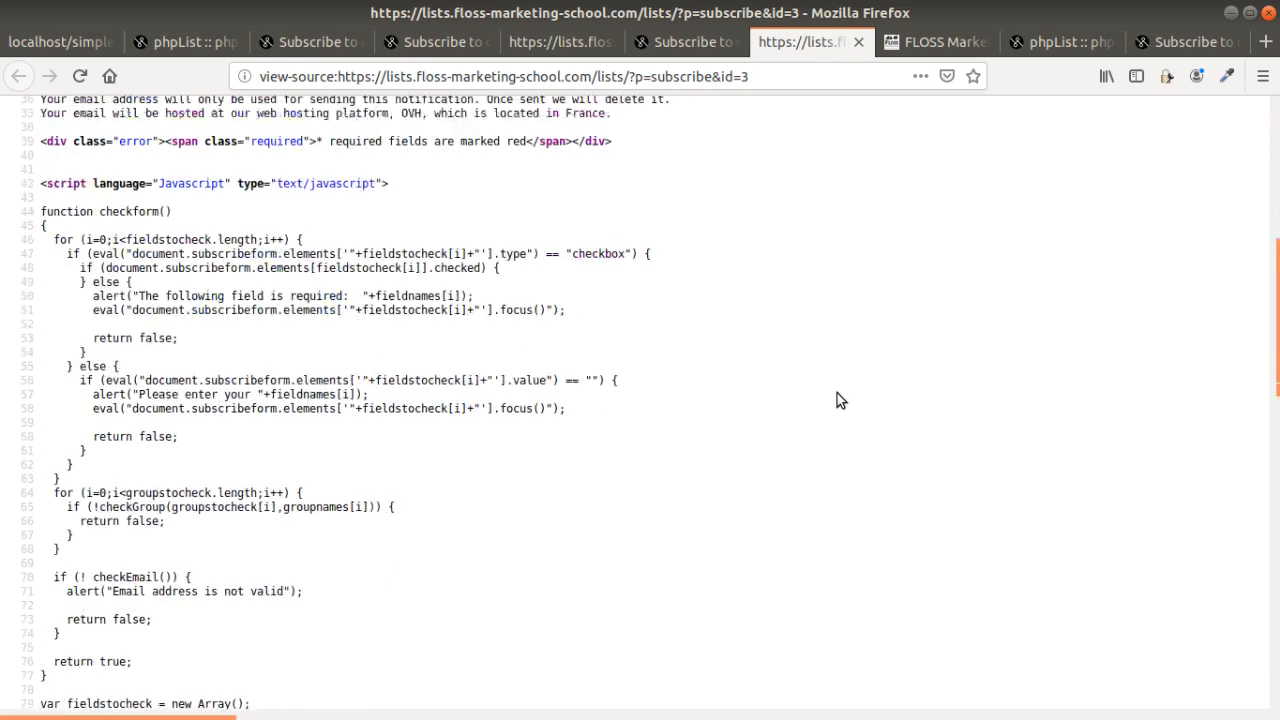
scroll("down", 3)
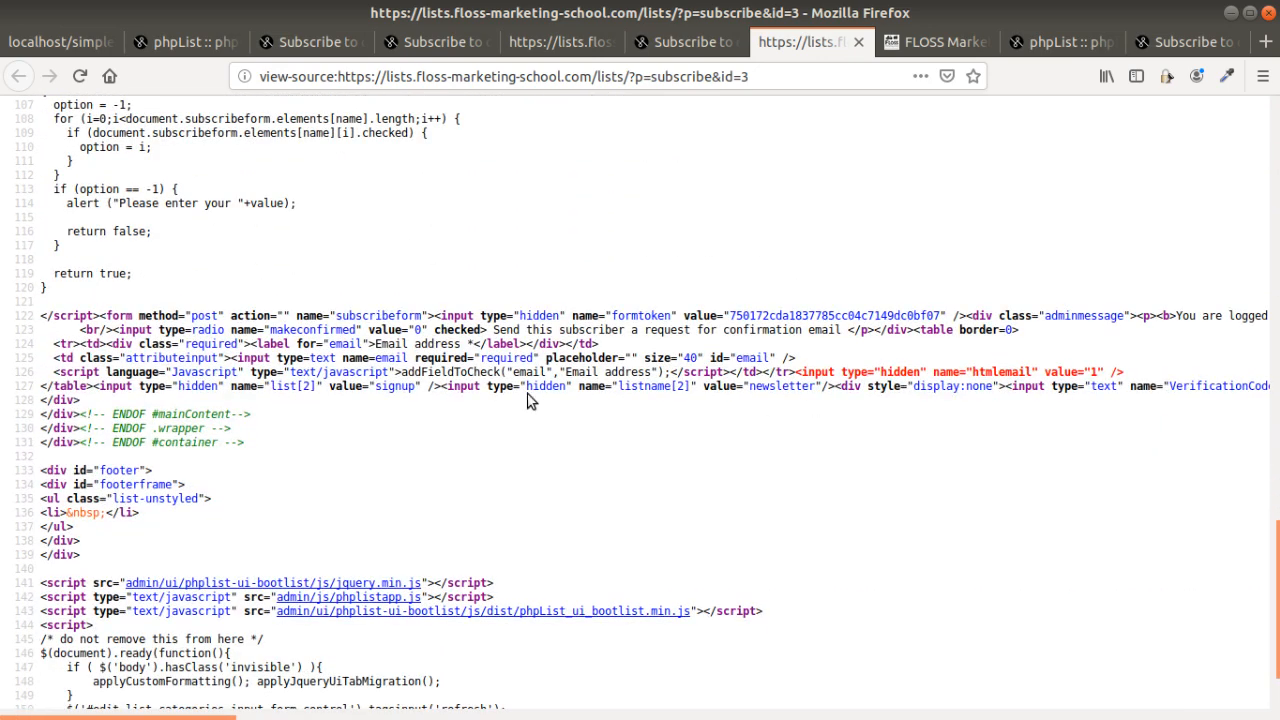
double_click(468, 386)
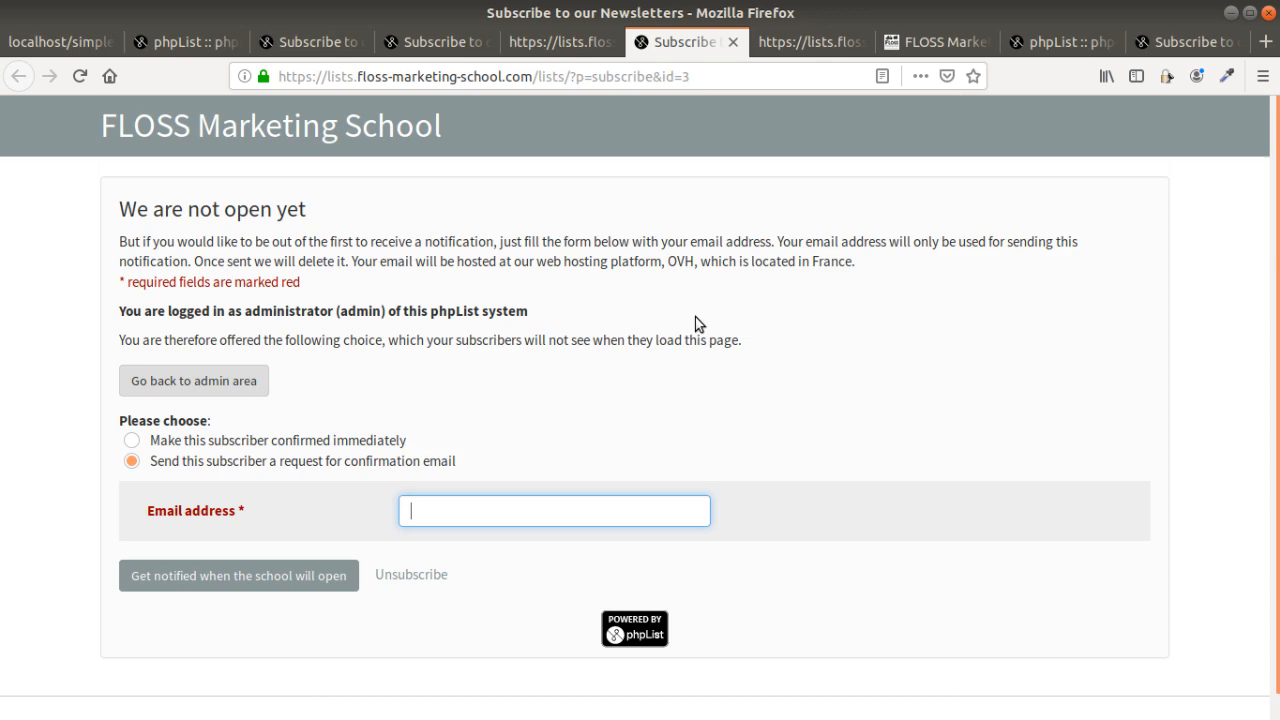
Inspect the Moodle homepage email form with F12, then start editing the homepage section summary
left_click(930, 40)
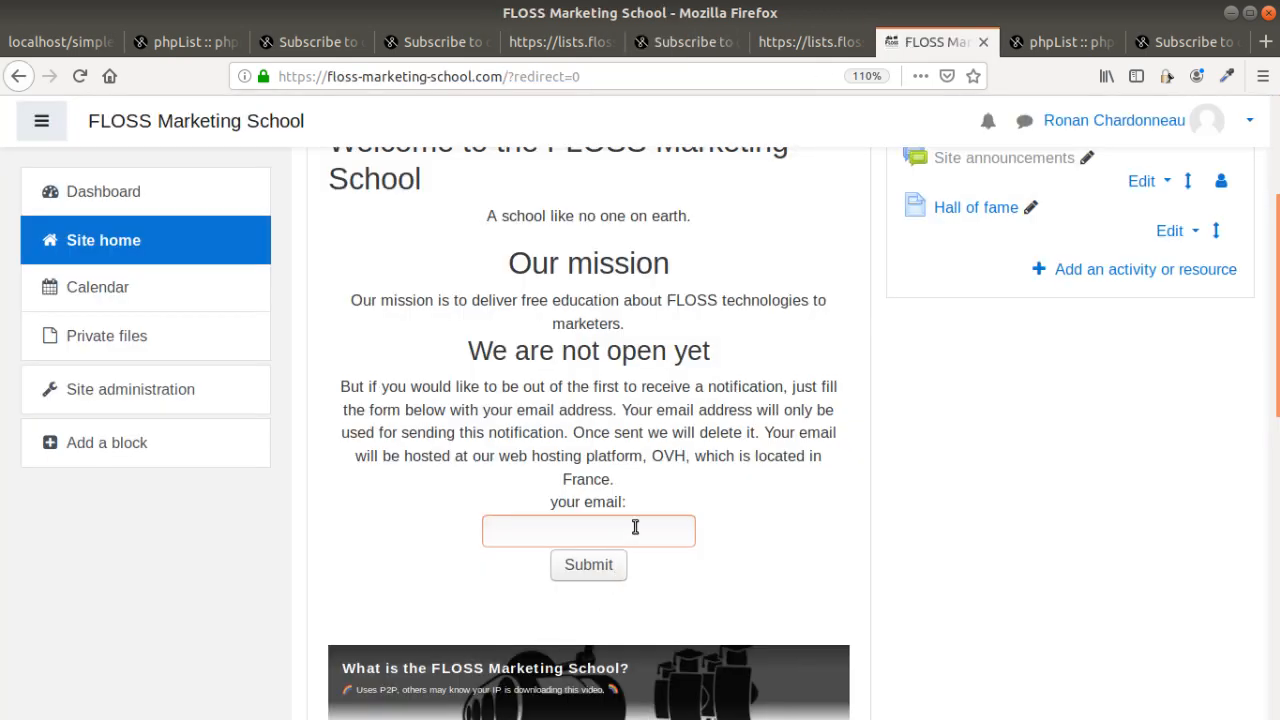
key("F12")
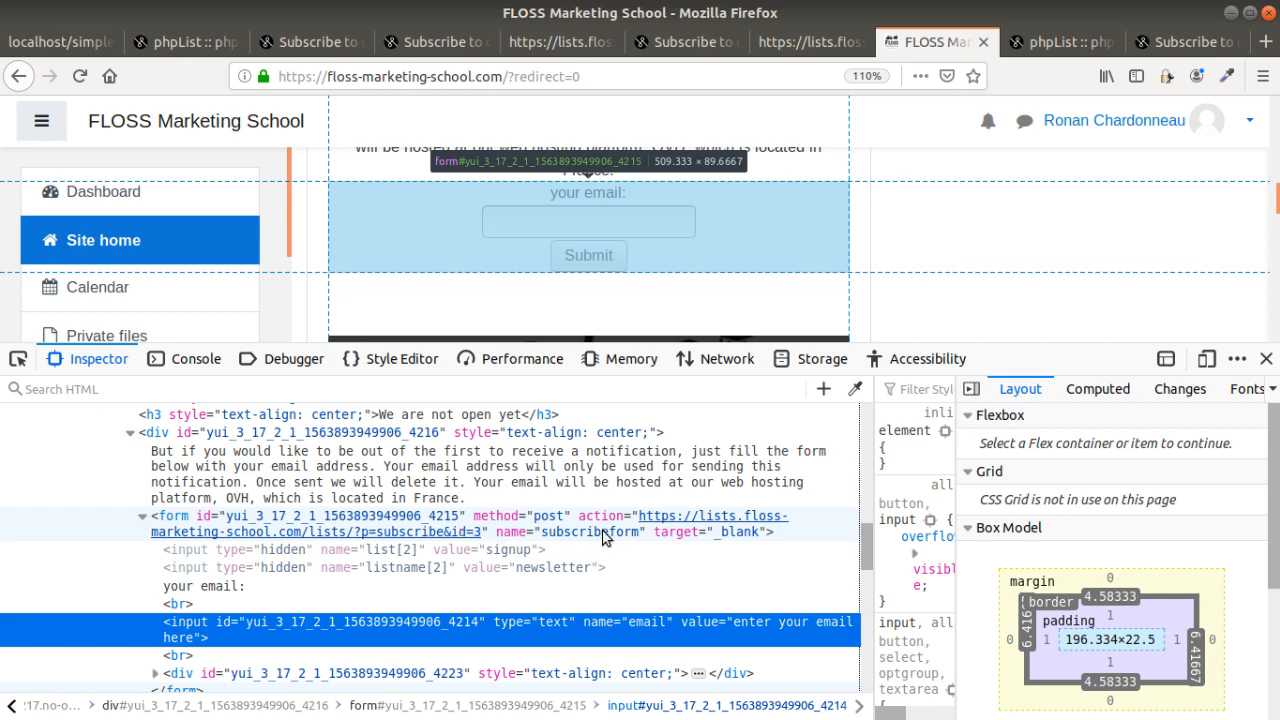
mouse_move(662, 524)
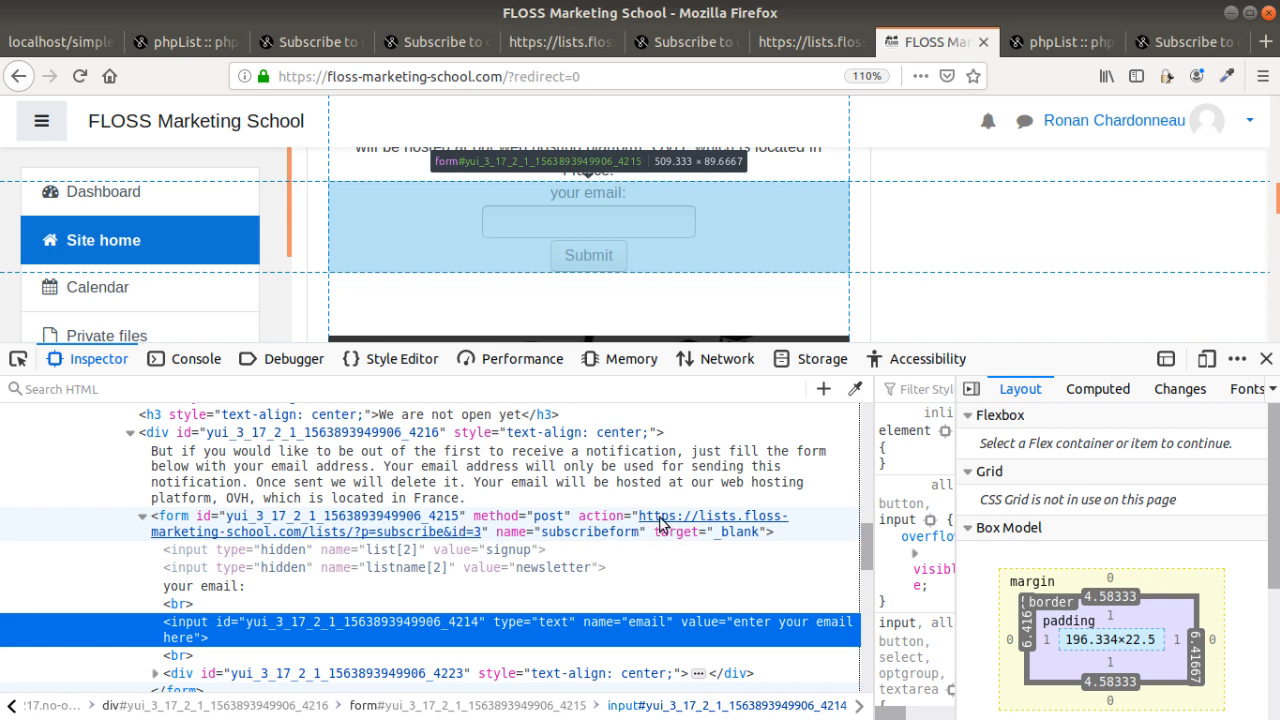
mouse_move(368, 544)
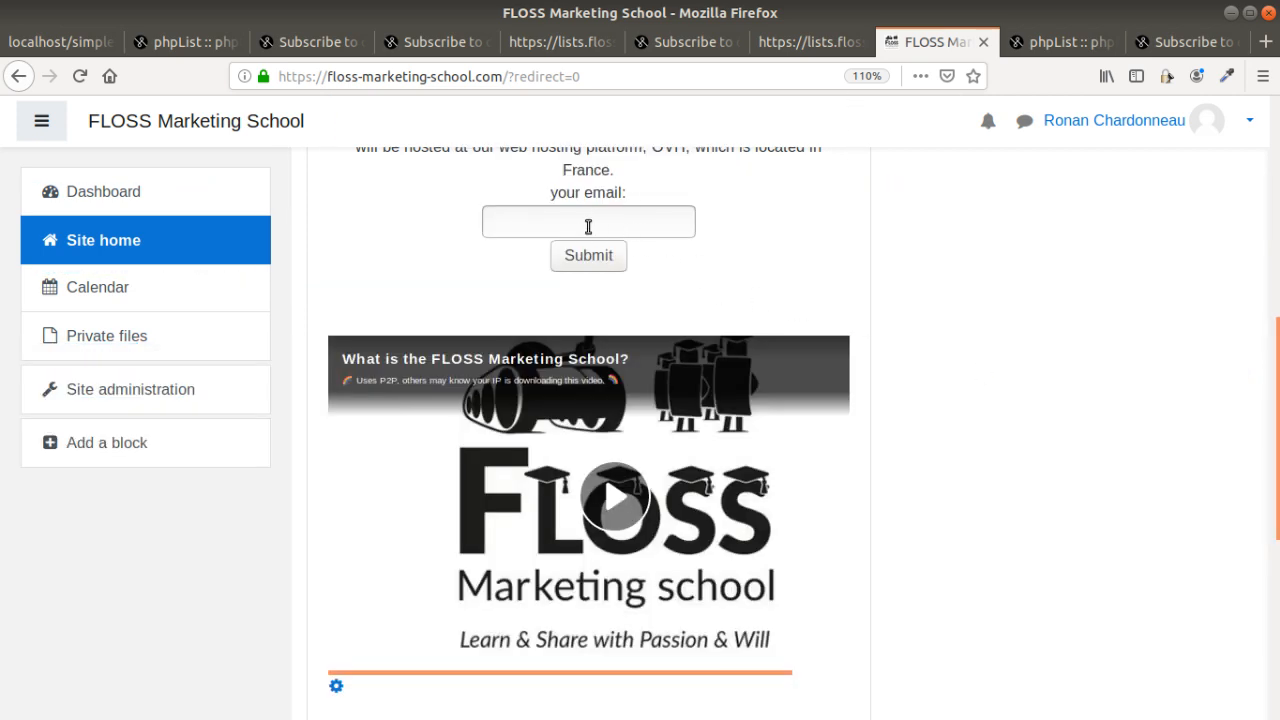
scroll("up", 3)
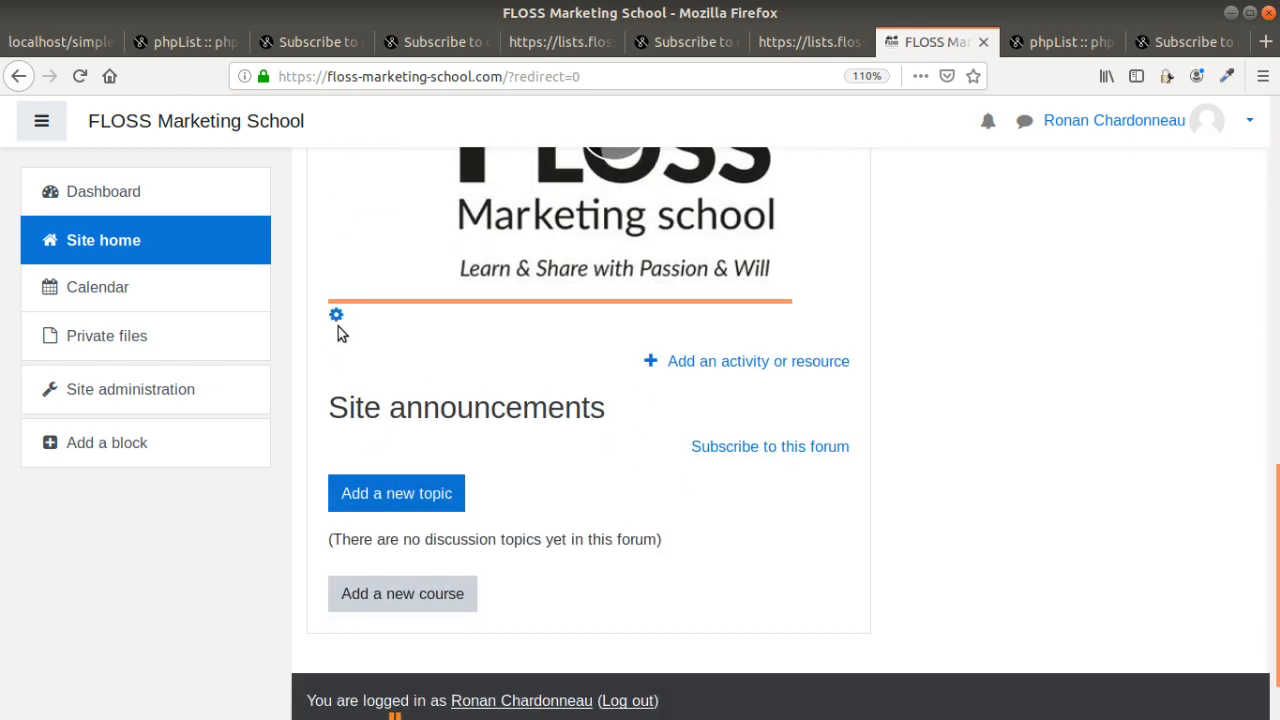
left_click(336, 316)
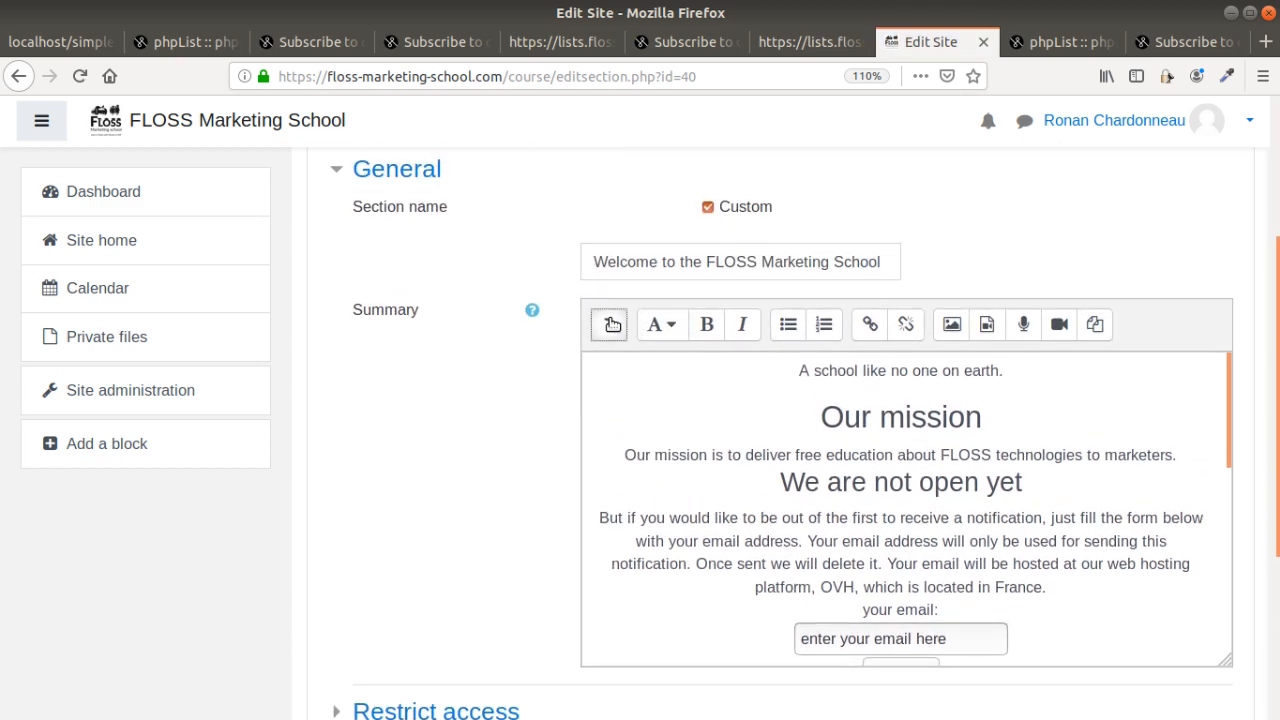
Show the site summary as raw HTML and scroll through its signup form code
left_click(608, 324)
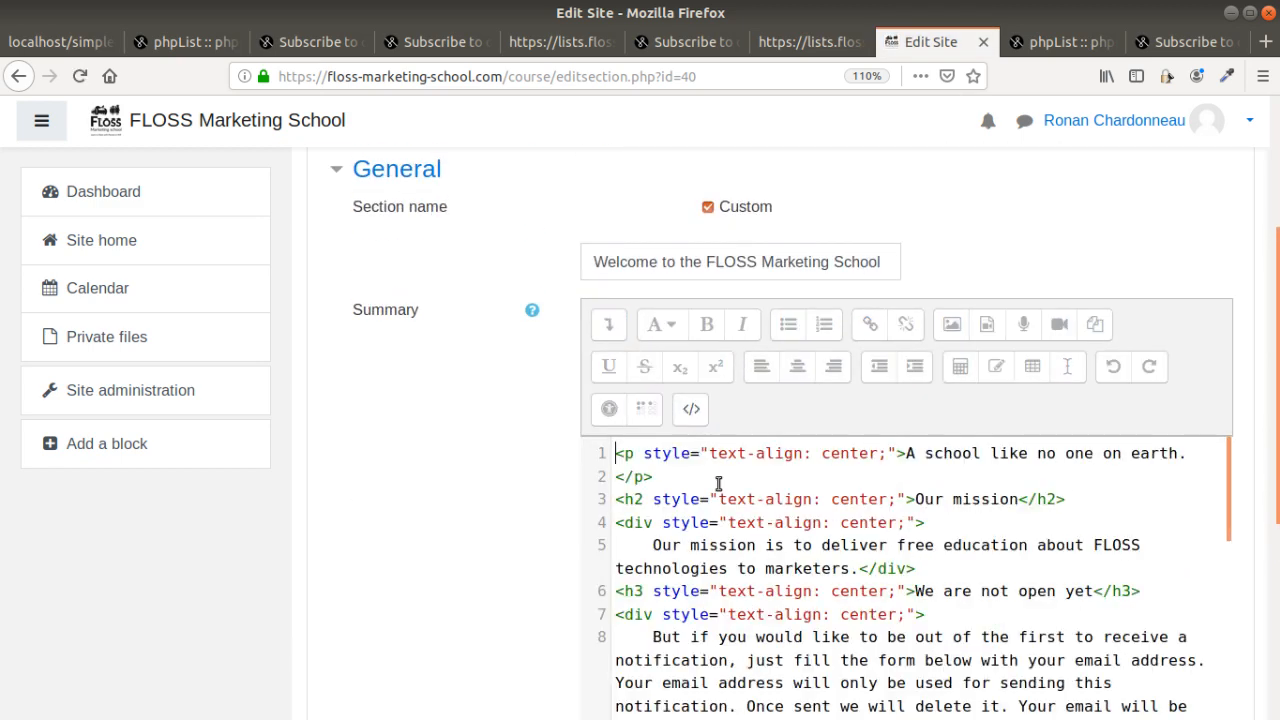
scroll("down", 3)
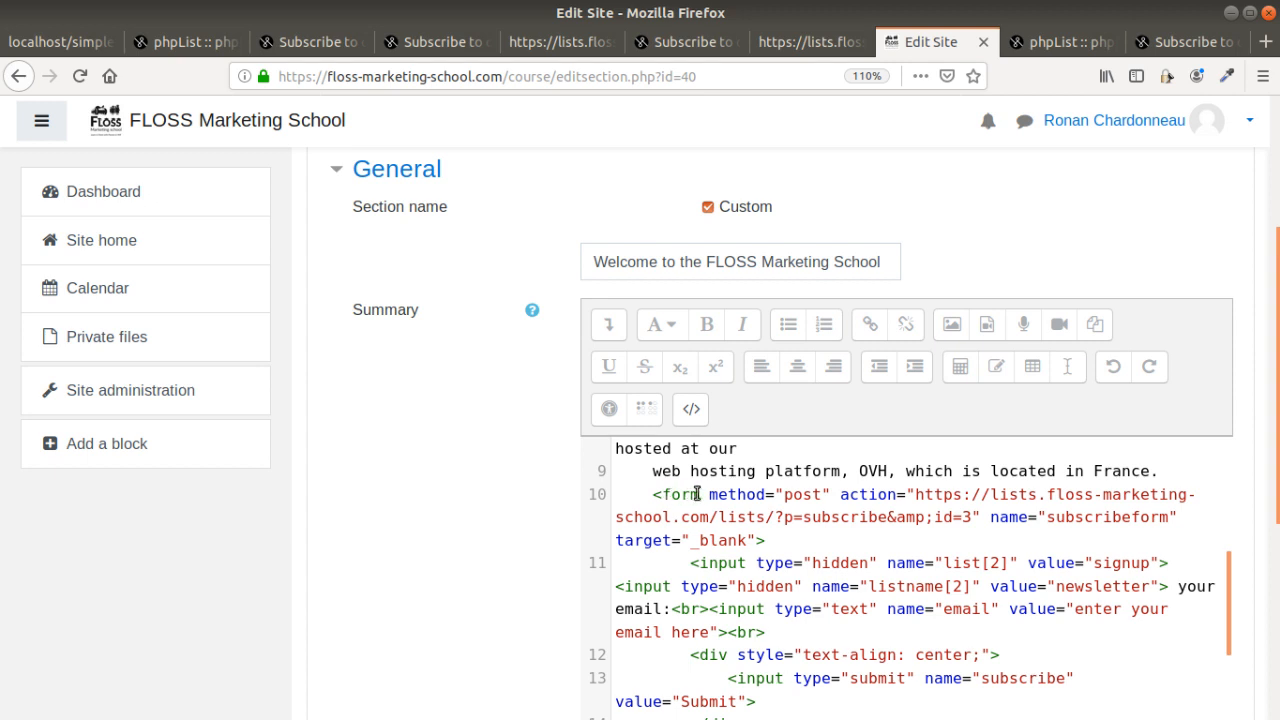
mouse_move(912, 494)
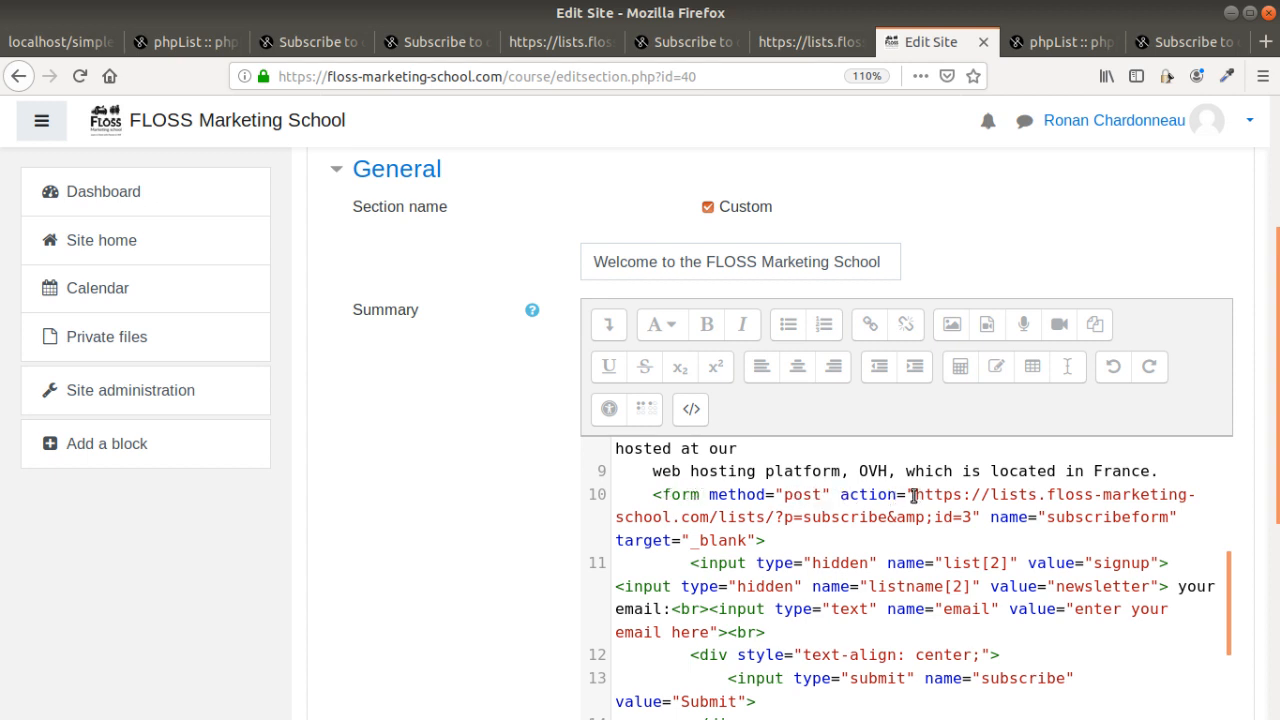
scroll("down", 3)
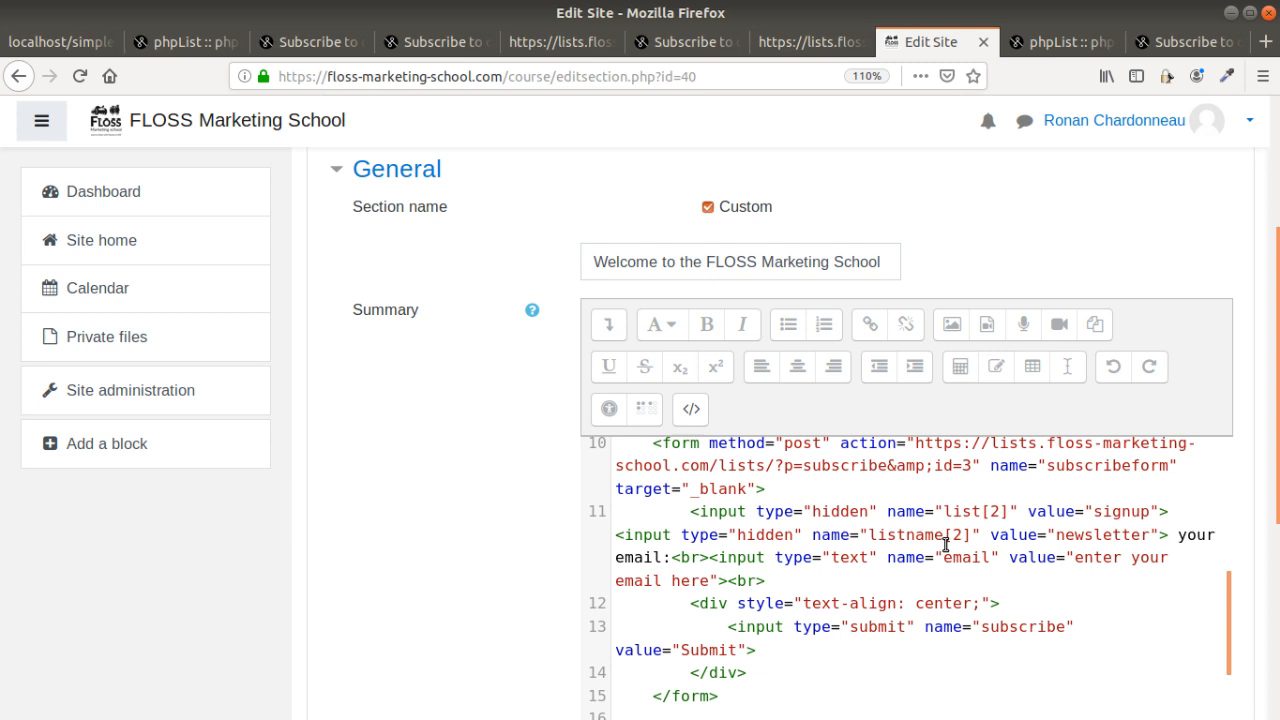
scroll("down", 3)
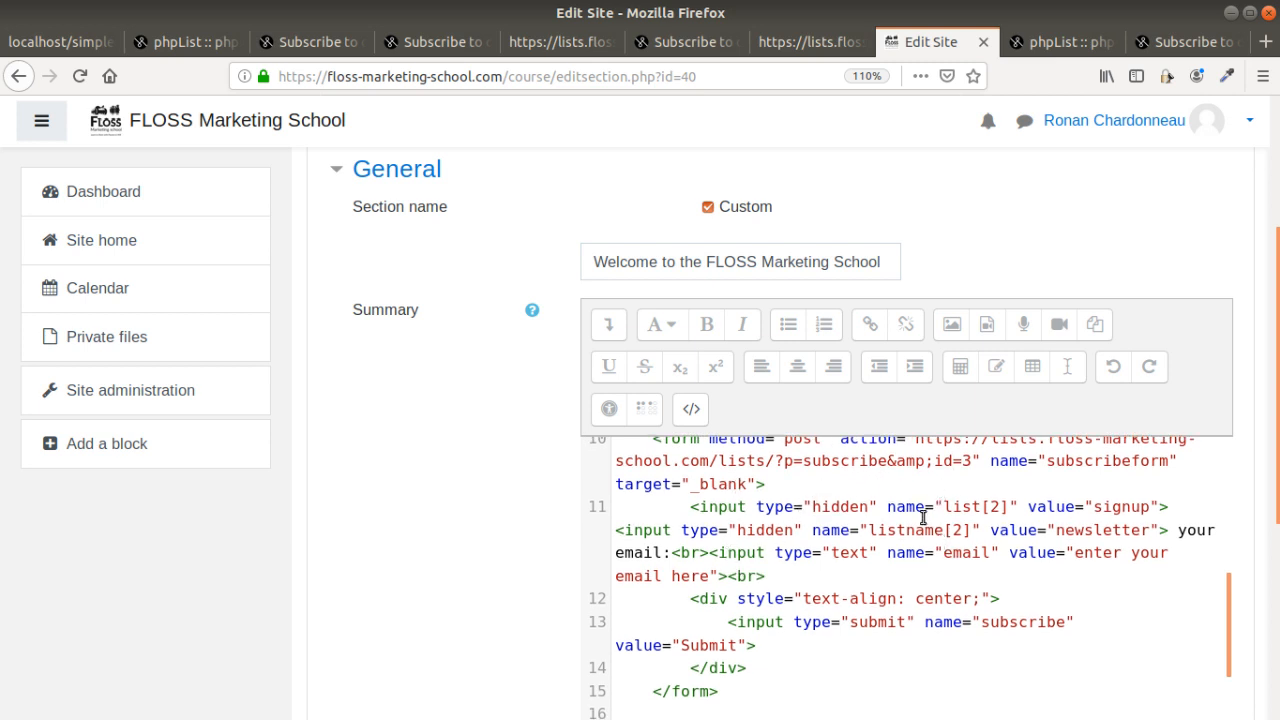
scroll("down", 3)
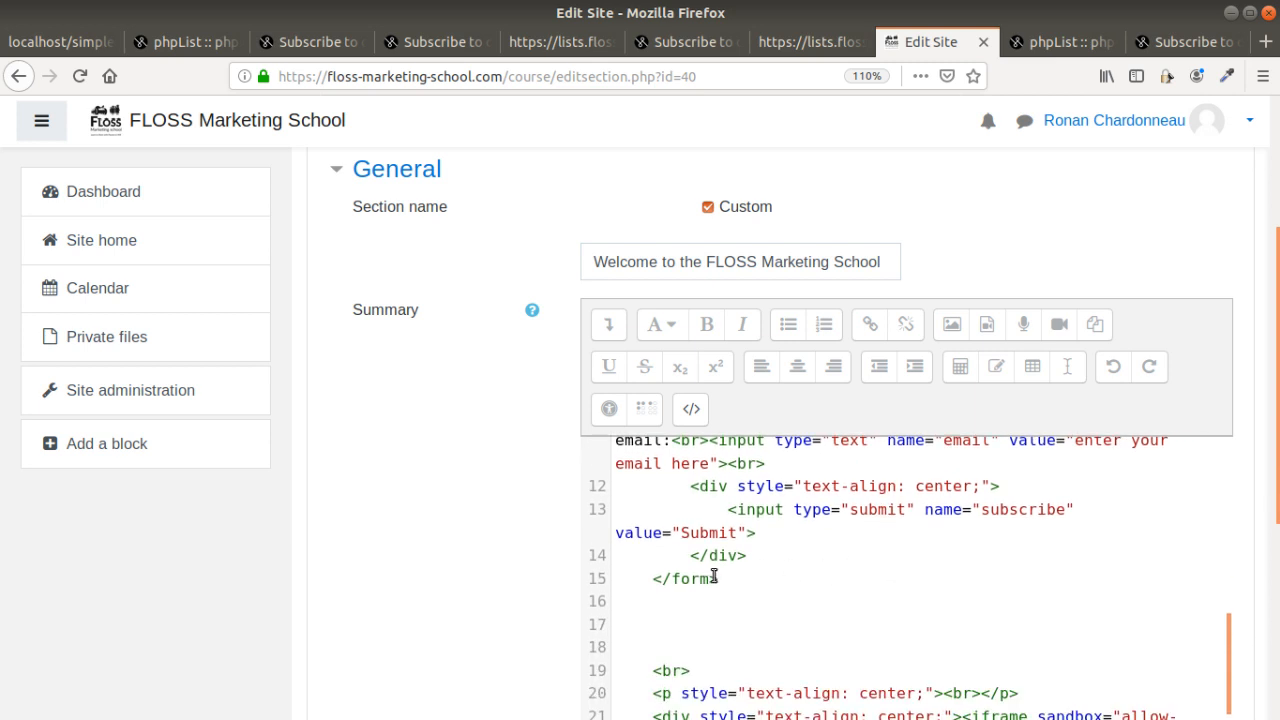
Compare against the phpList subscribe page source and return to the Edit Site summary editor
left_click(810, 42)
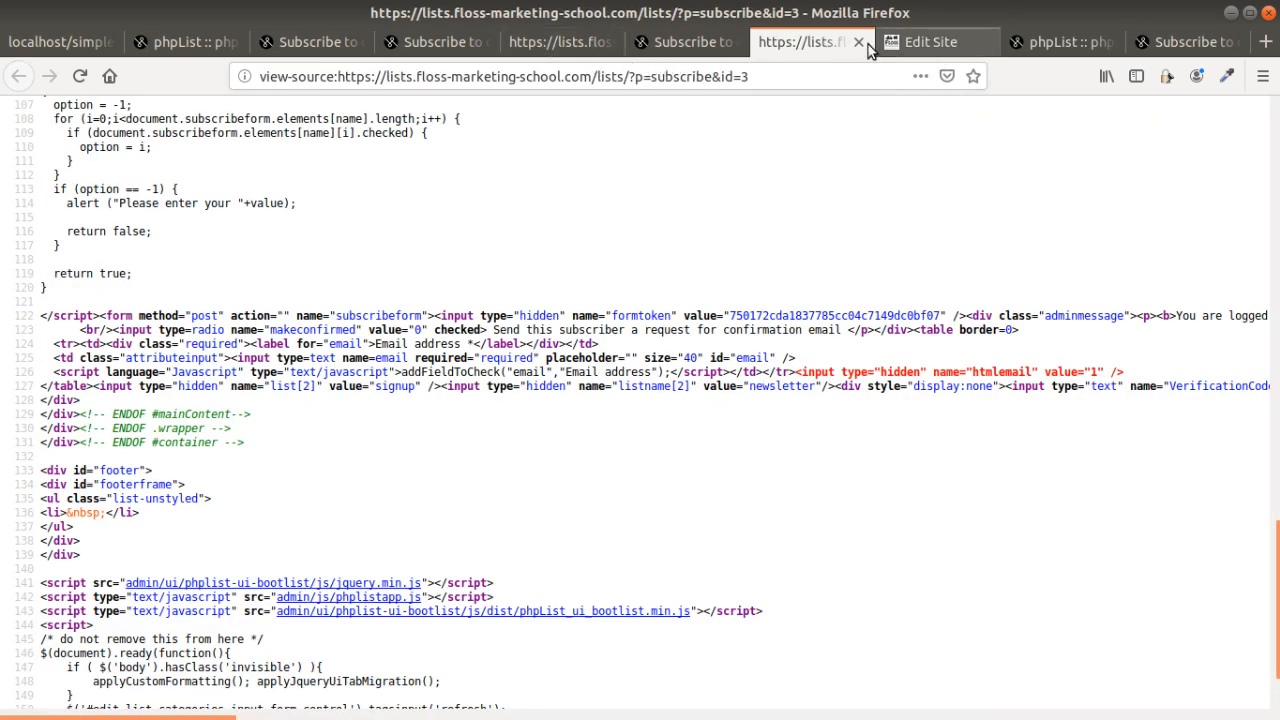
left_click(936, 40)
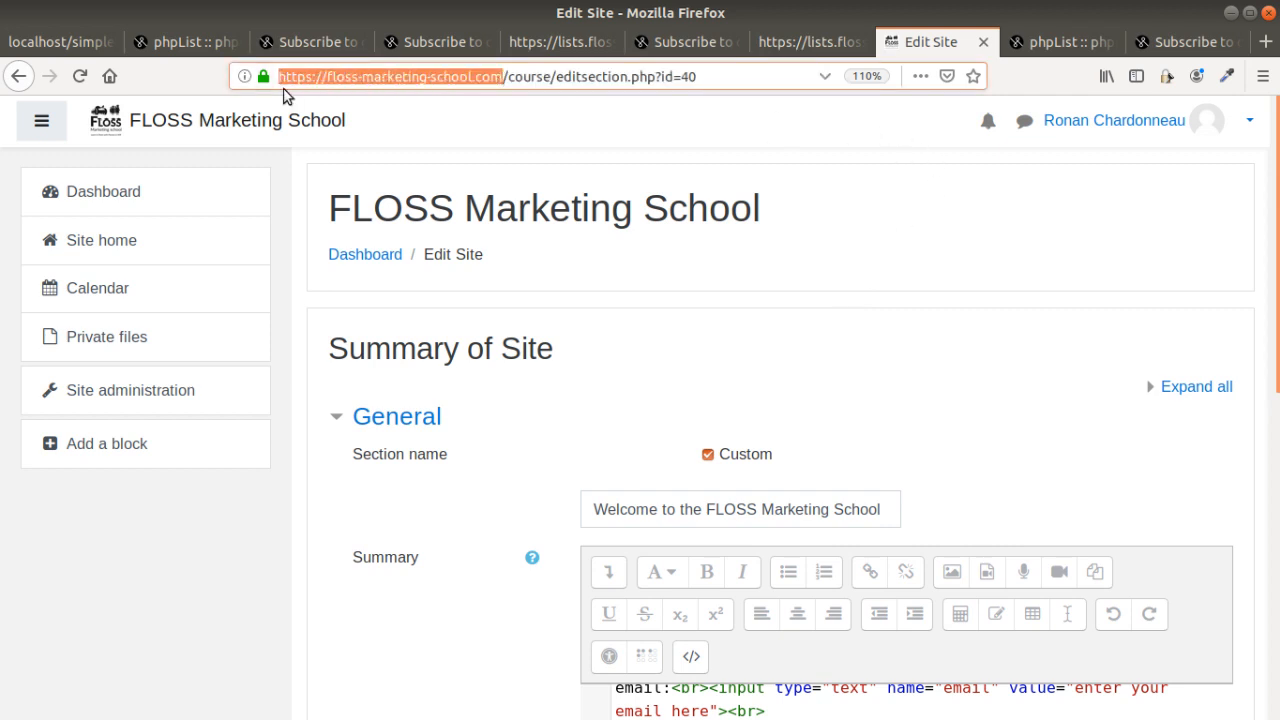
left_click(1264, 76)
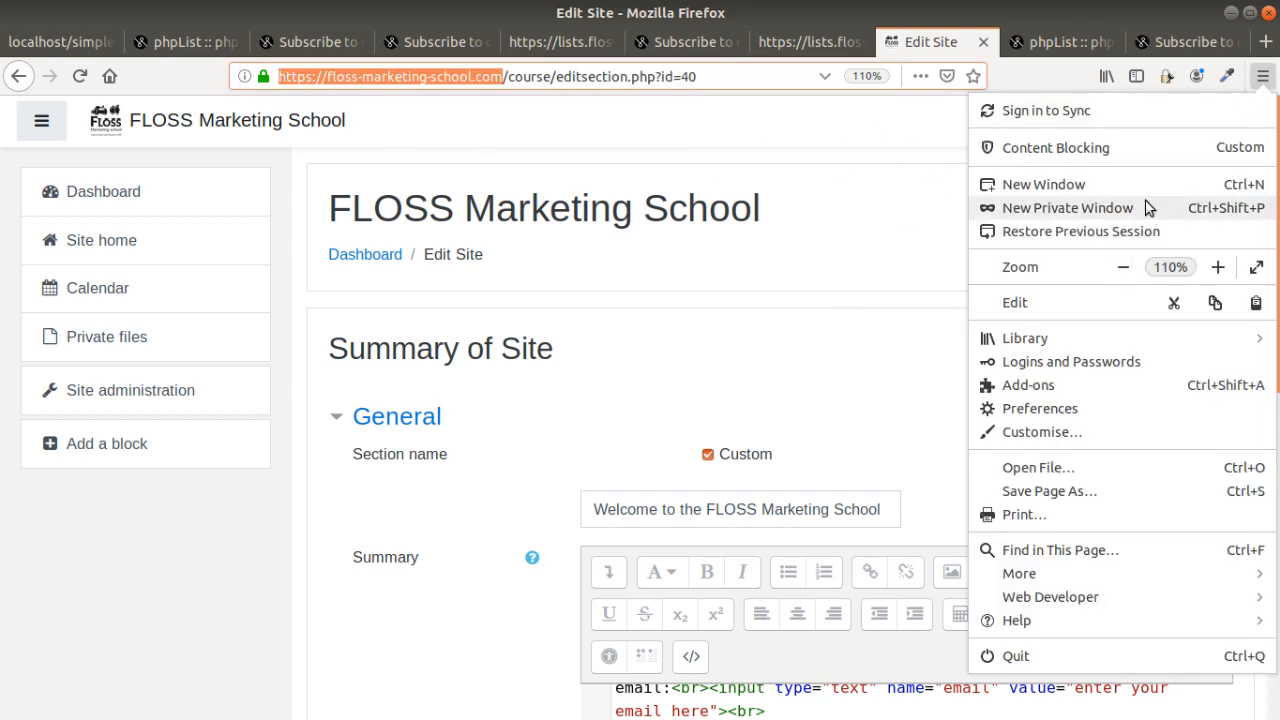
left_click(1068, 206)
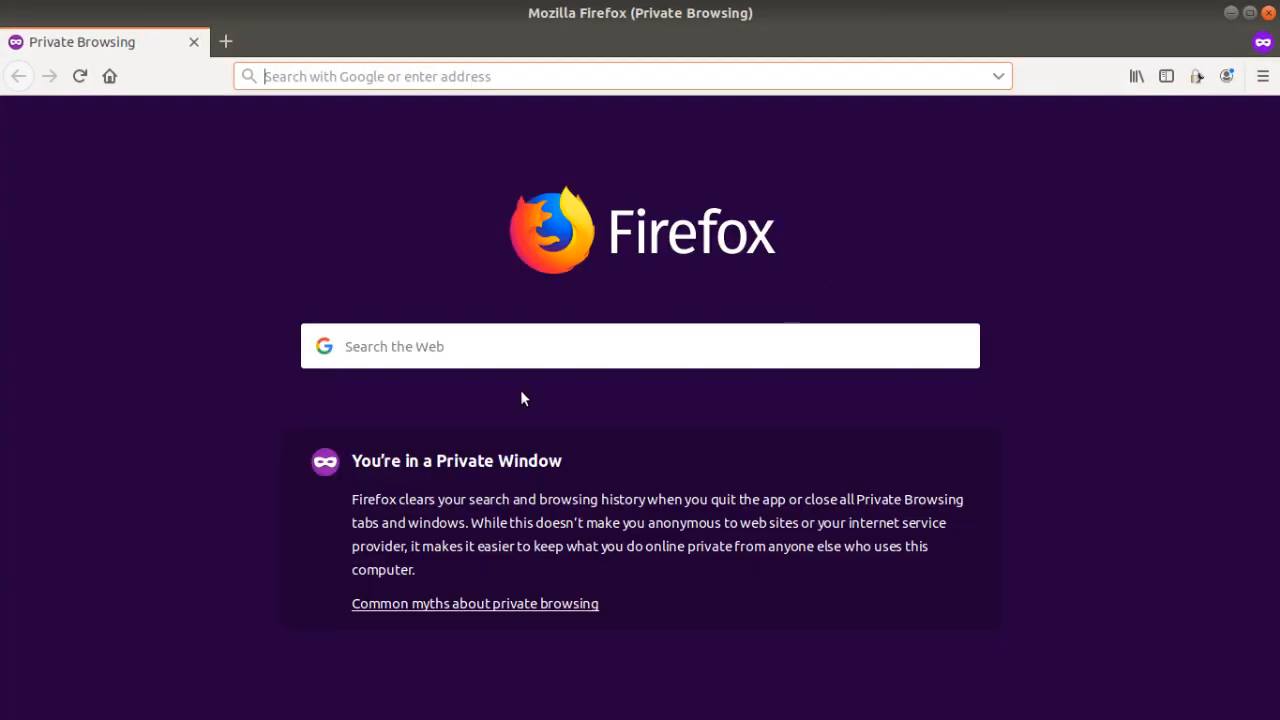
type("https://floss-marketing-school.com")
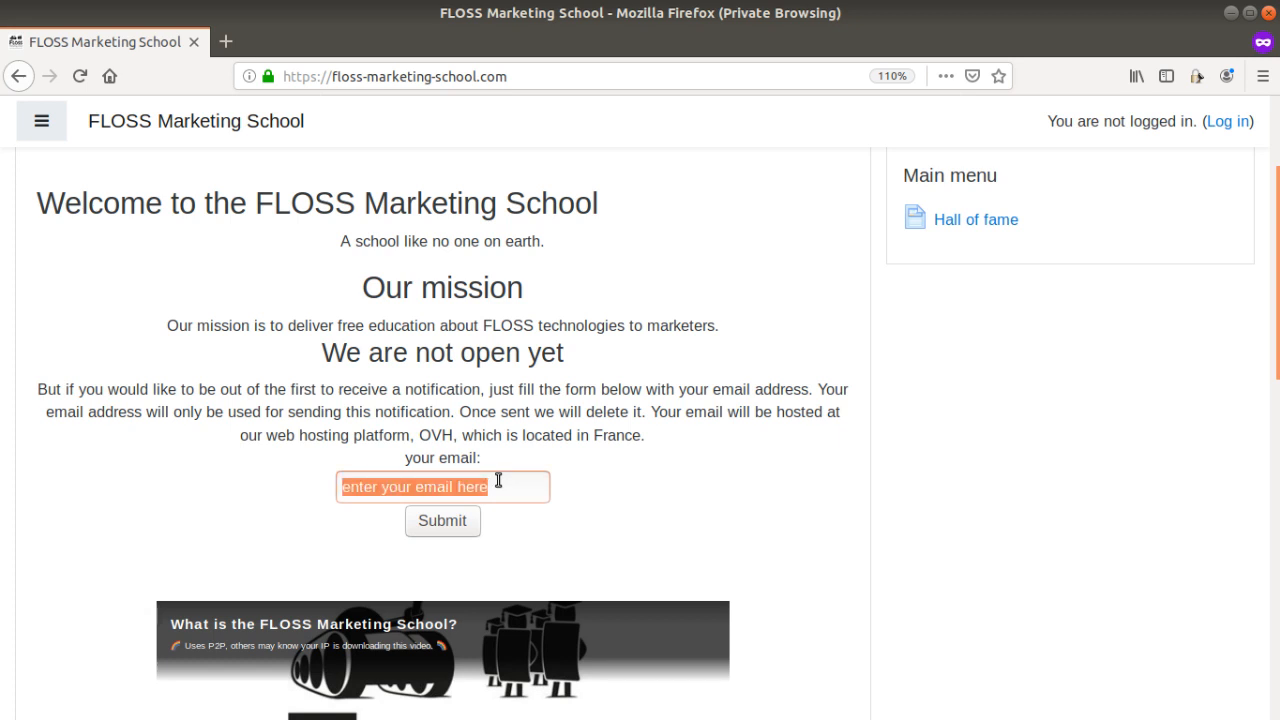
Submit the suggested 'conta...' email through the homepage form, reach phpList's thank-you page, then return to the first tab
type("conta")
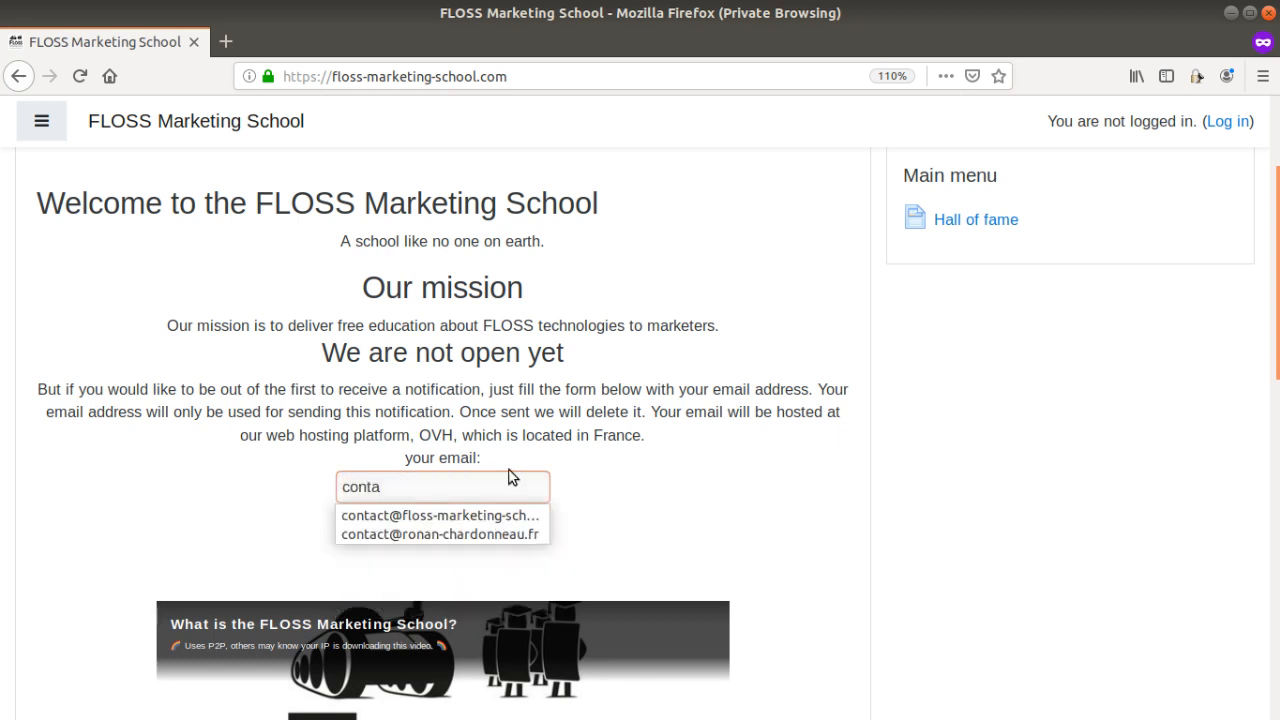
left_click(440, 532)
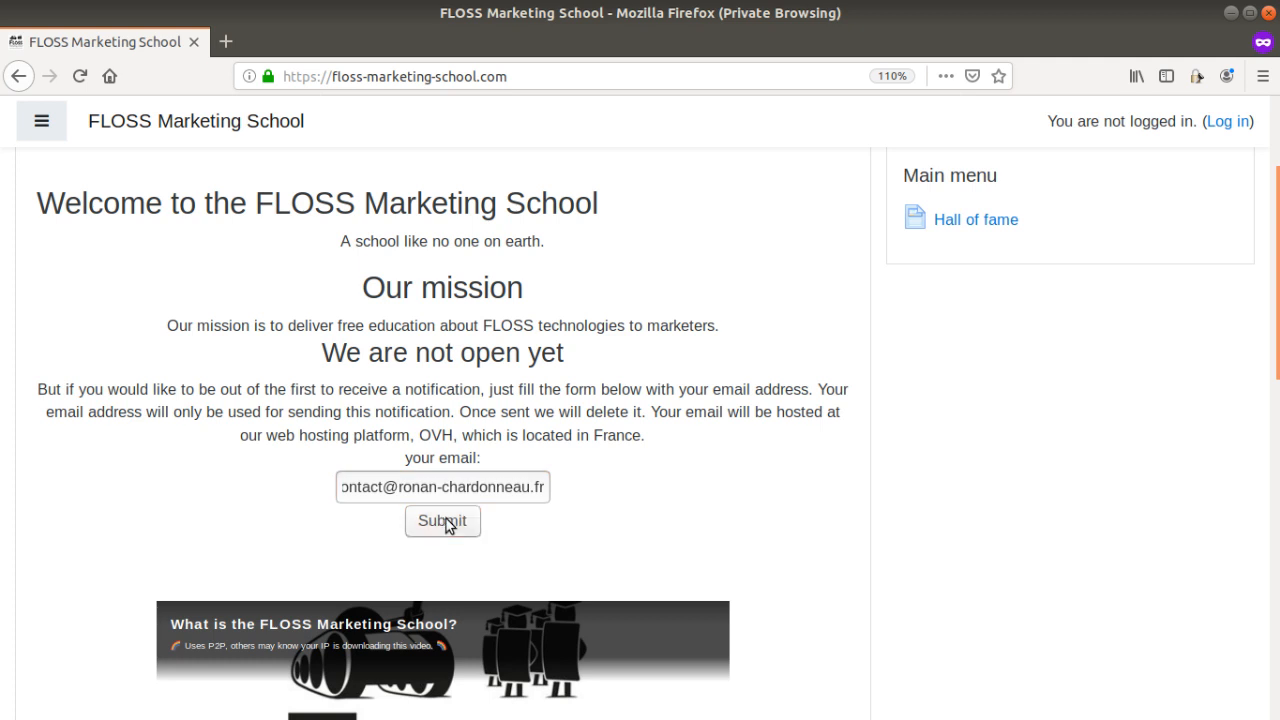
left_click(442, 520)
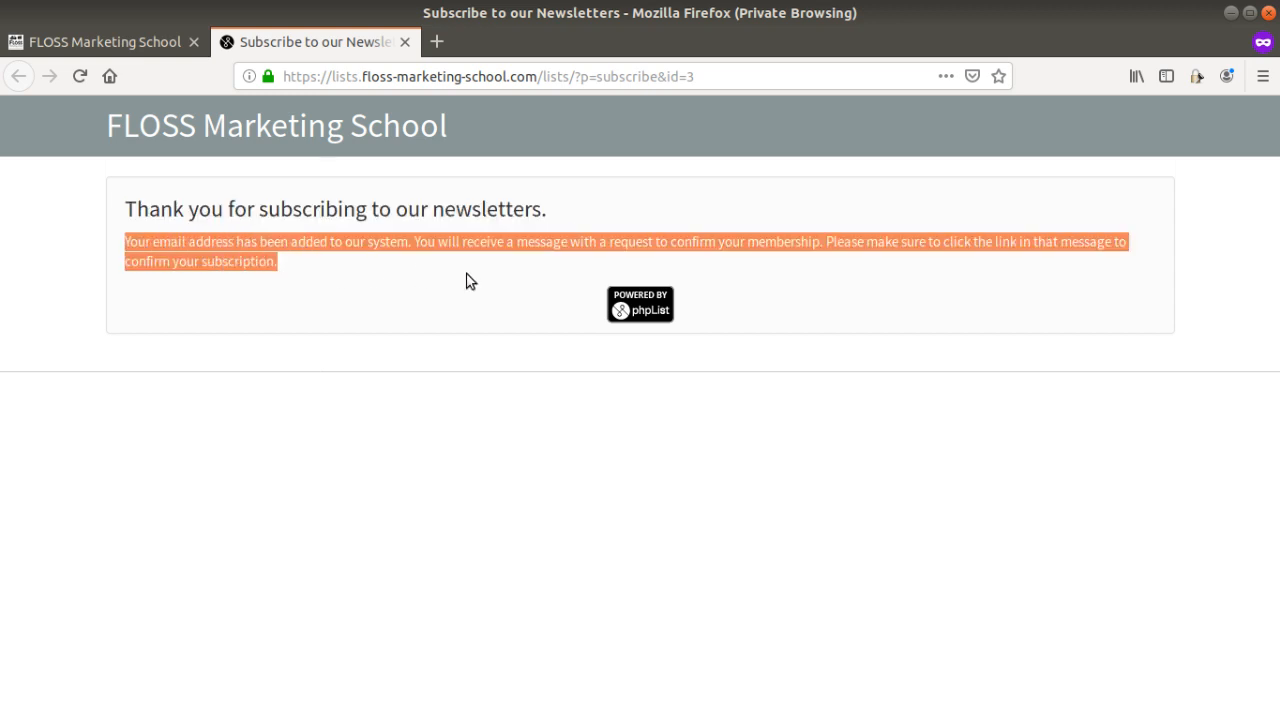
mouse_move(468, 320)
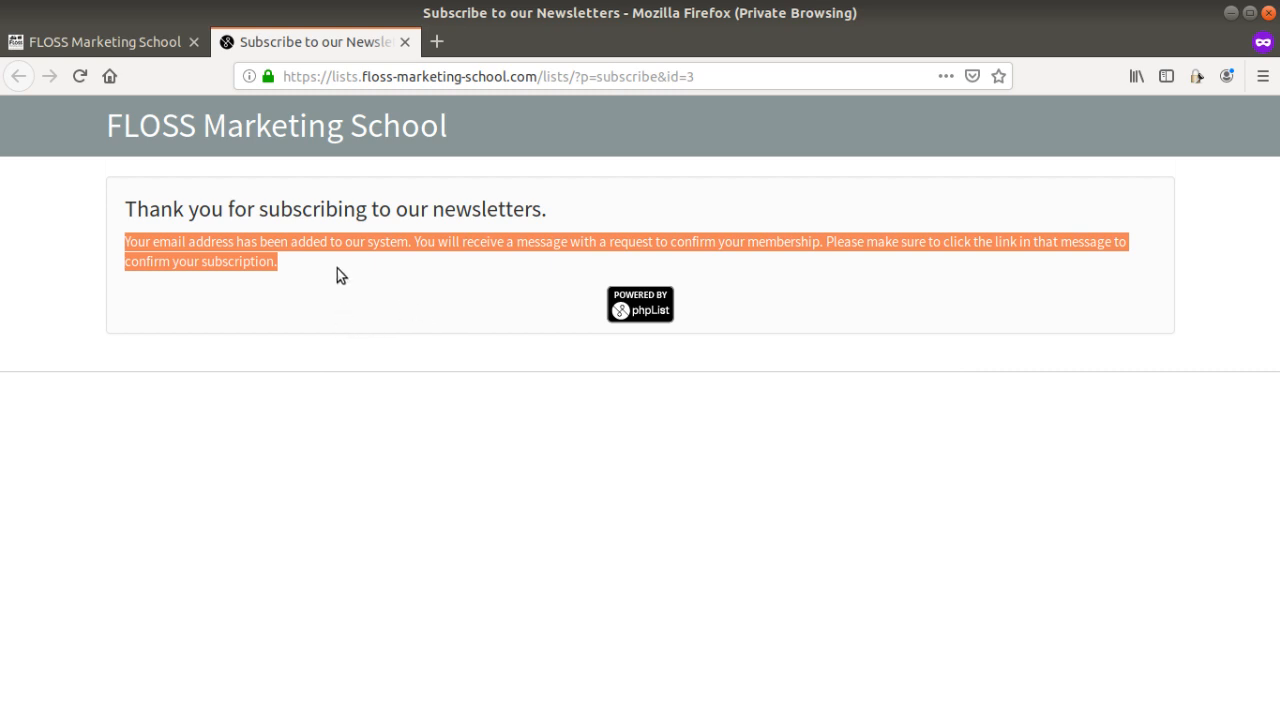
left_click(100, 40)
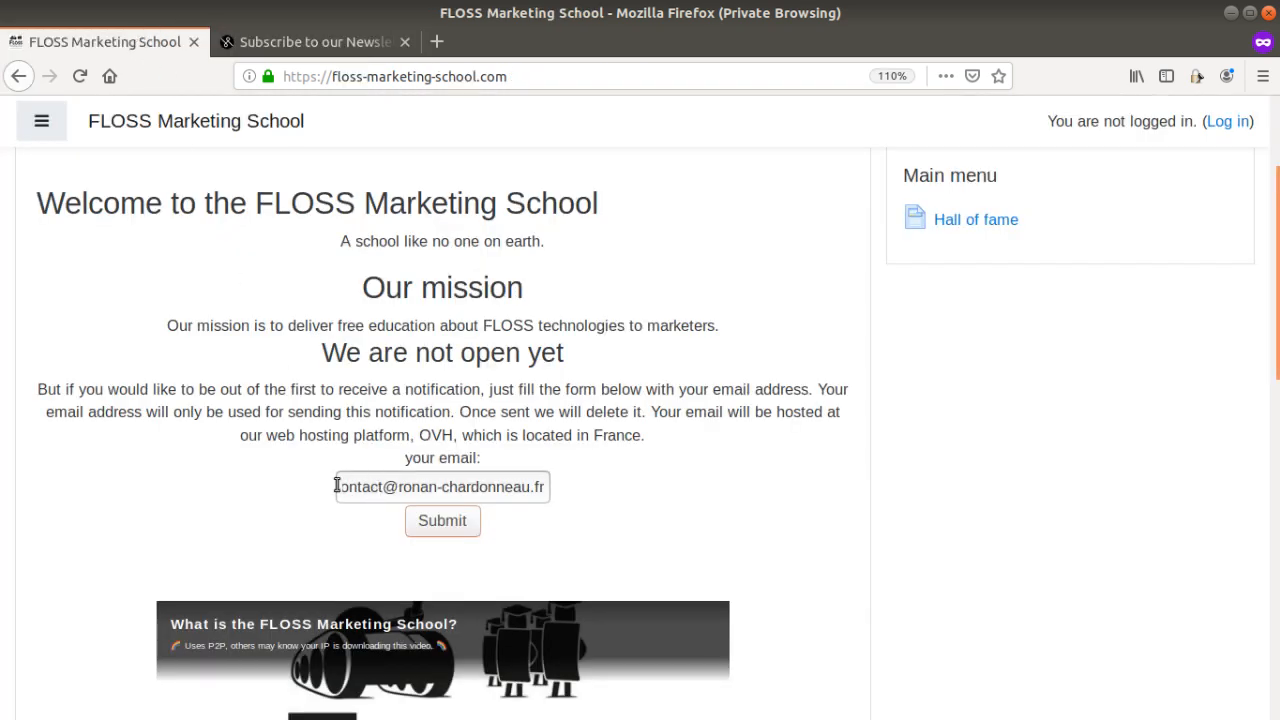